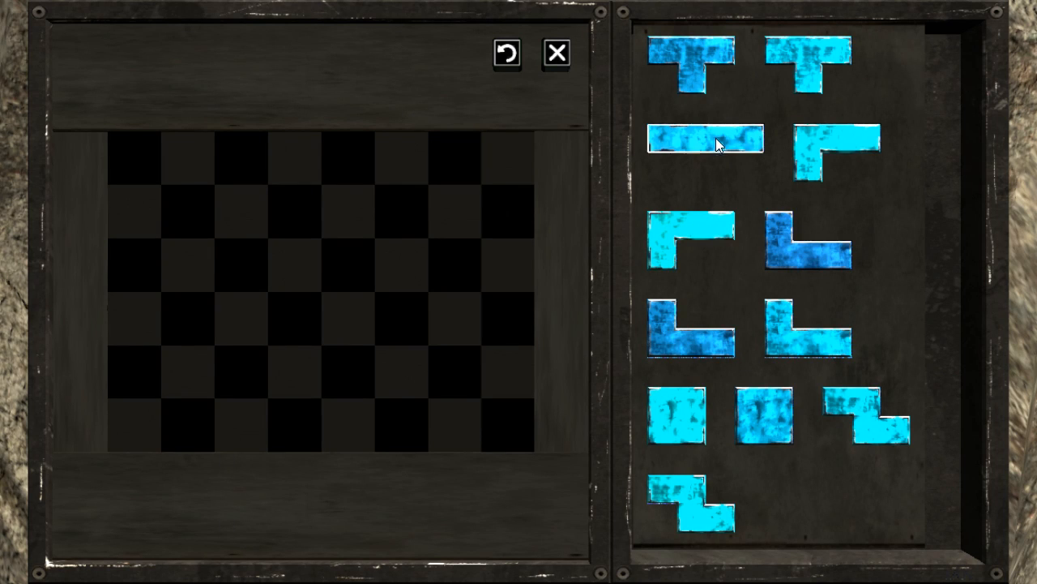
Place the straight and L-shaped pieces into the top rows of the sigil board.
drag(705, 143, 203, 162)
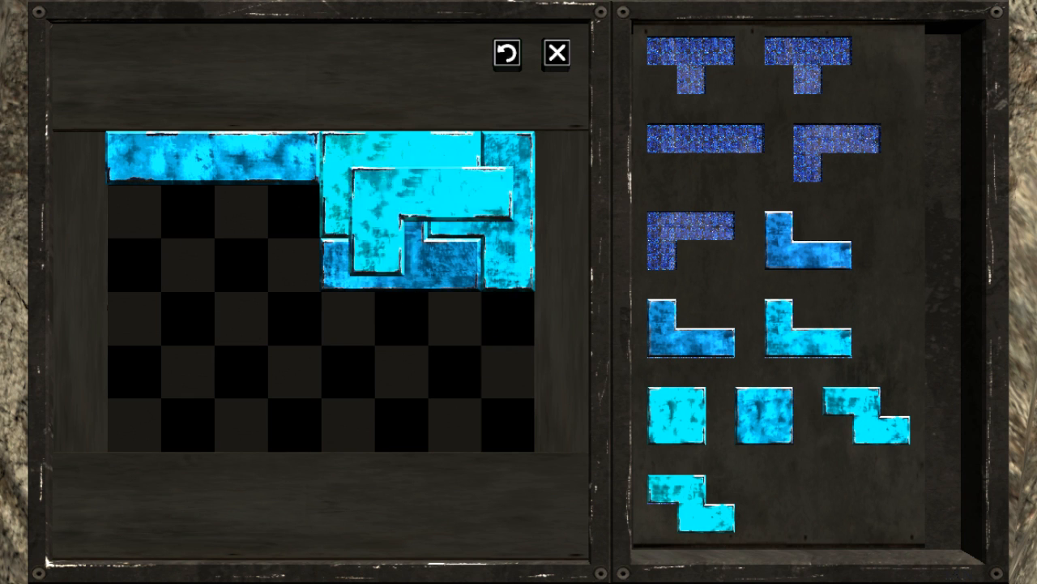
drag(681, 413, 194, 324)
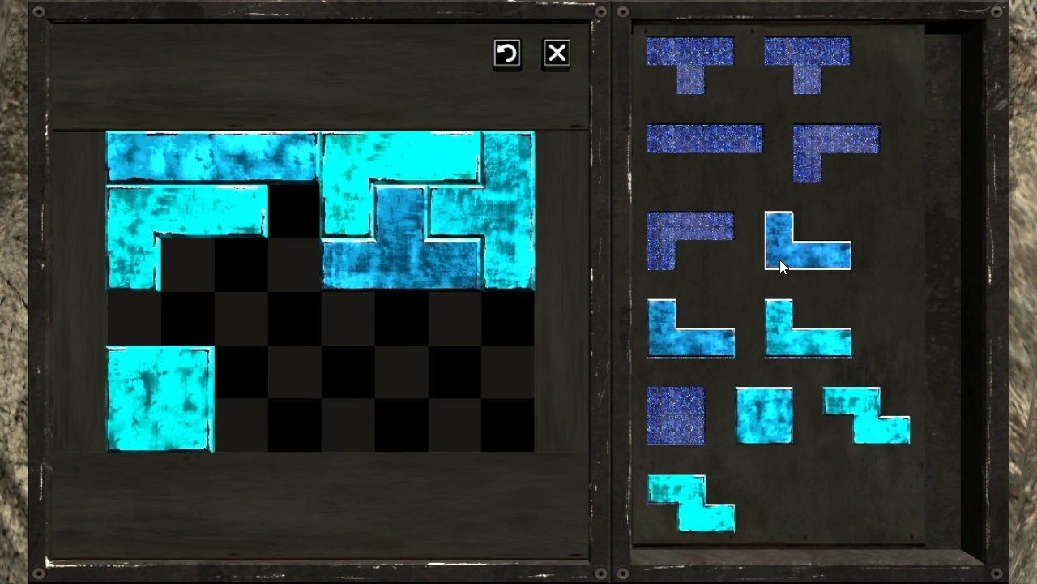
click(810, 243)
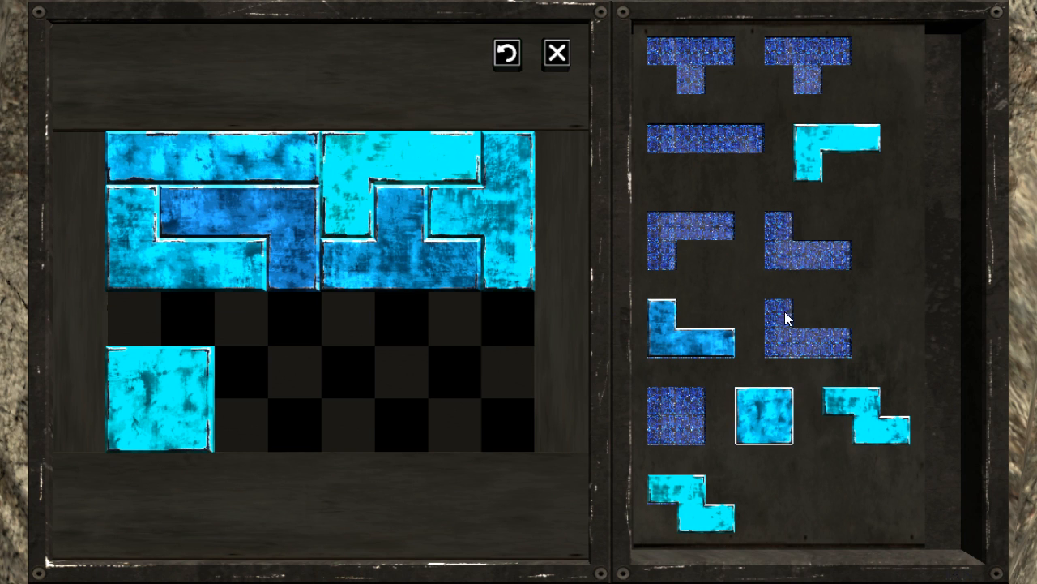
click(694, 327)
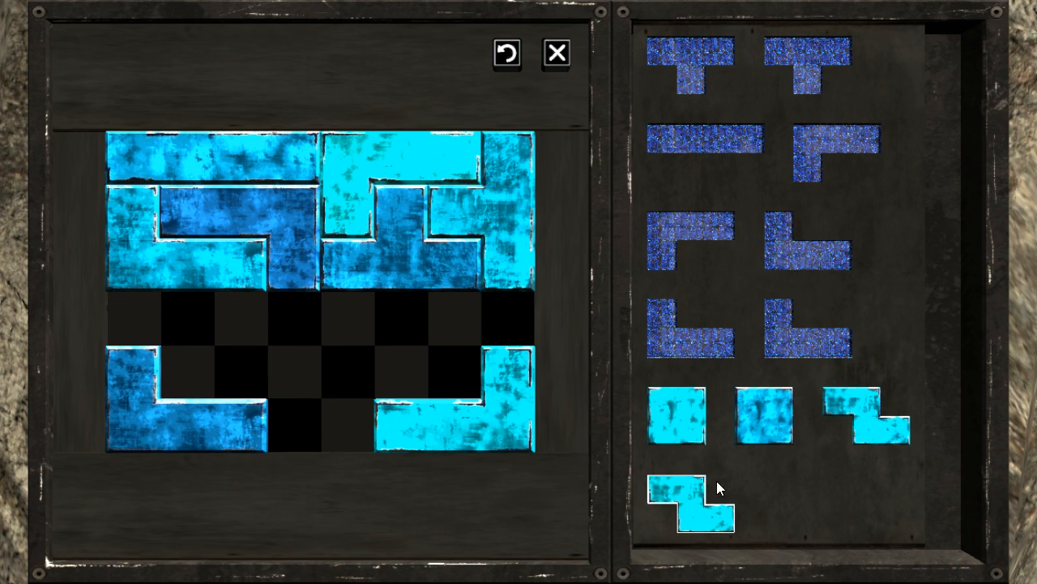
Fit both zigzag pieces into the lower rows of the board.
drag(694, 506, 483, 397)
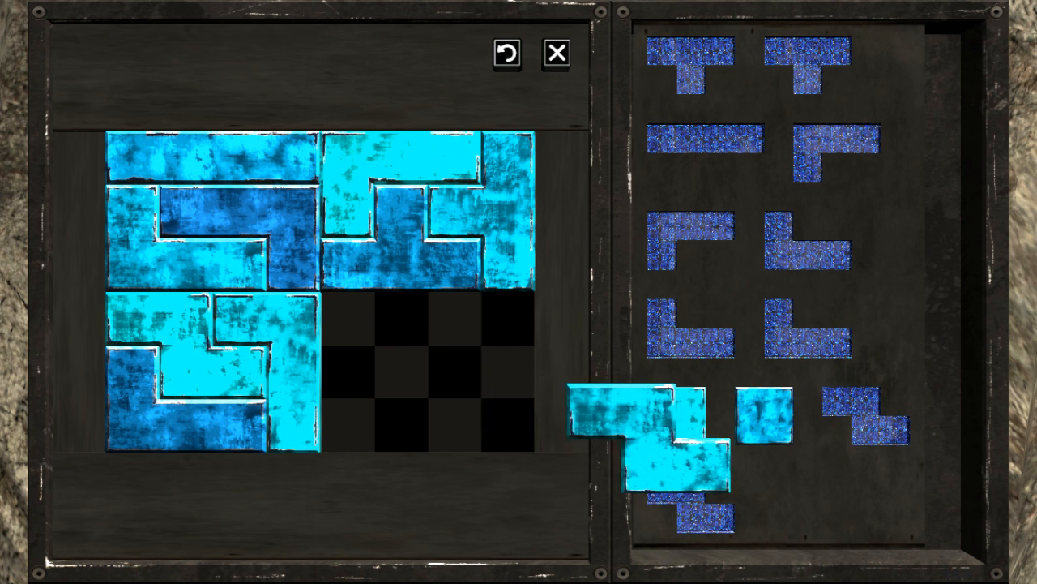
drag(640, 438, 389, 405)
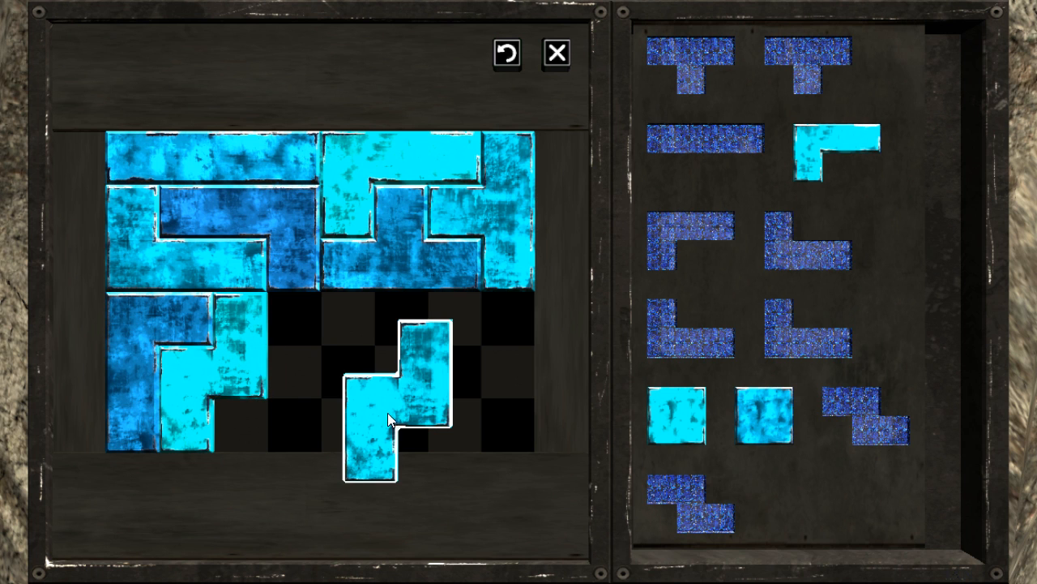
drag(389, 405, 316, 365)
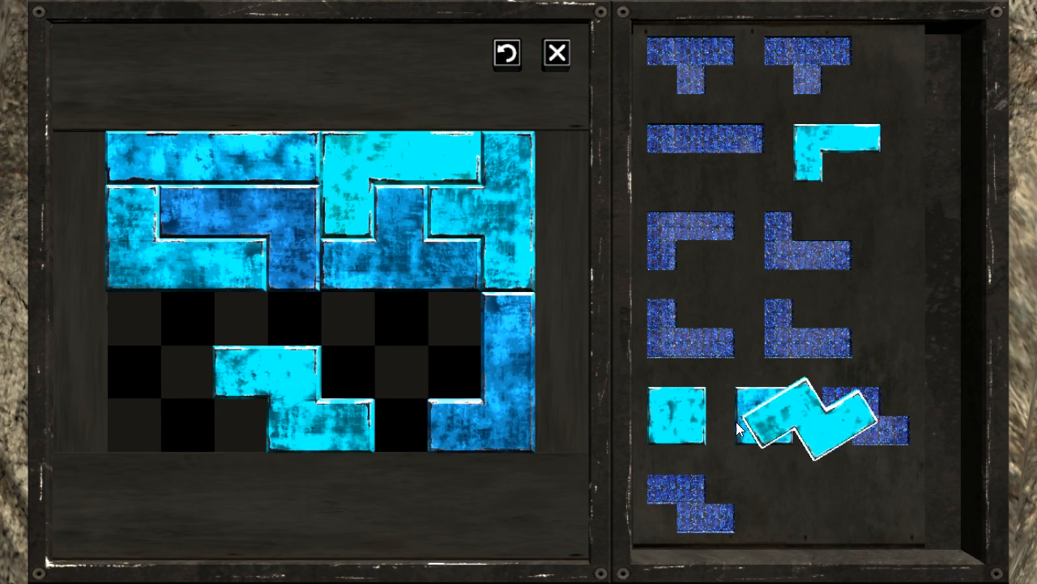
drag(802, 429, 454, 381)
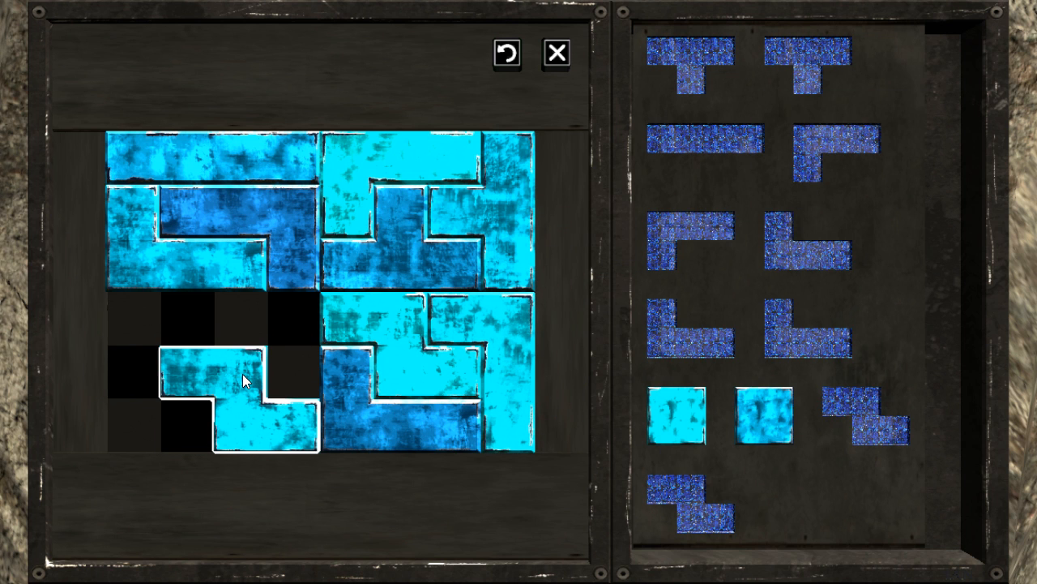
Shift the bottom-row pieces rightward, leaving gaps in the lower-left corner.
drag(235, 397, 829, 483)
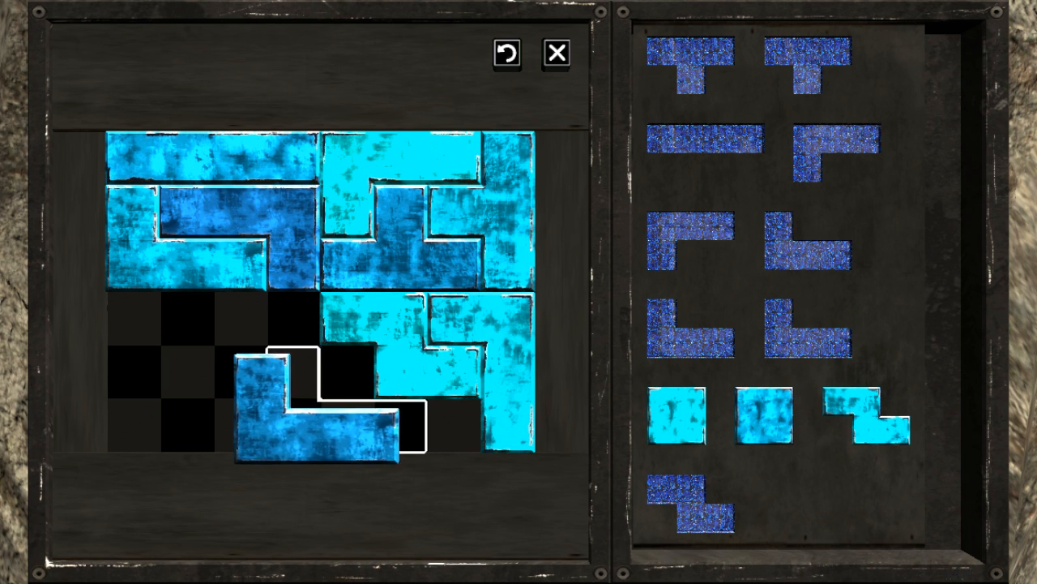
drag(324, 397, 851, 405)
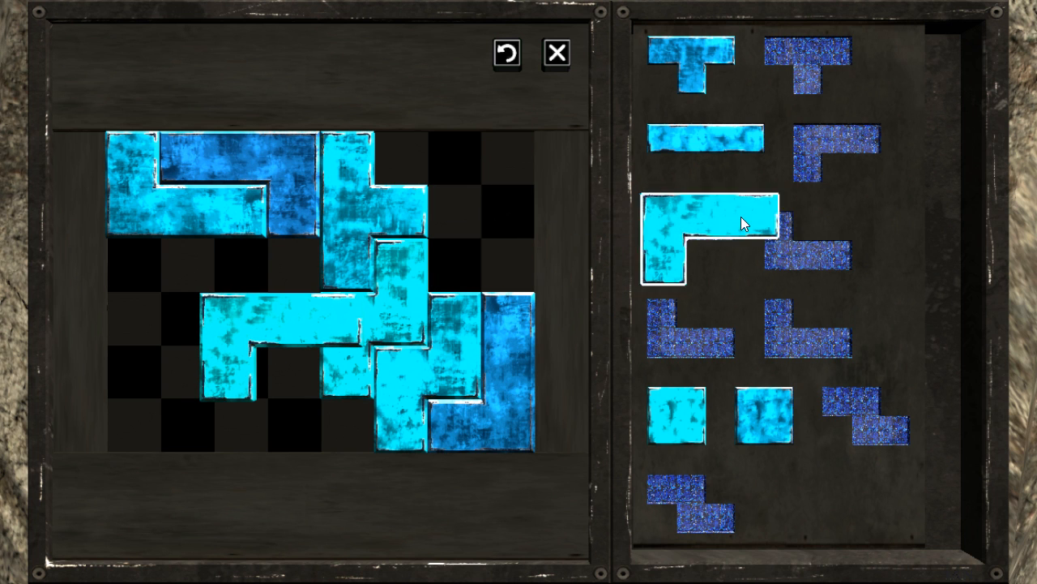
Rearrange the big L and square pieces, leaving gaps along the upper-left.
click(714, 235)
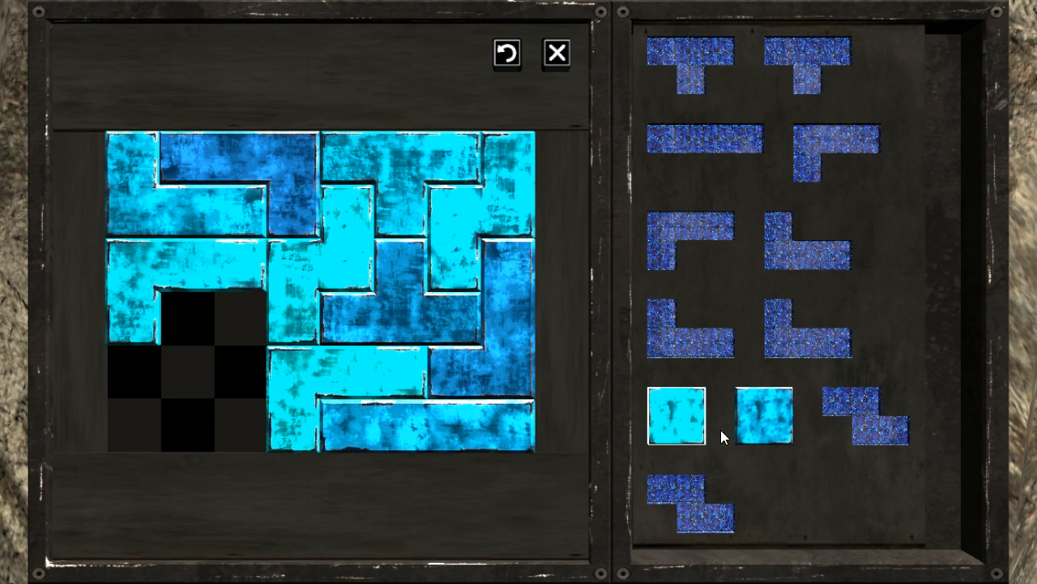
drag(678, 421, 211, 348)
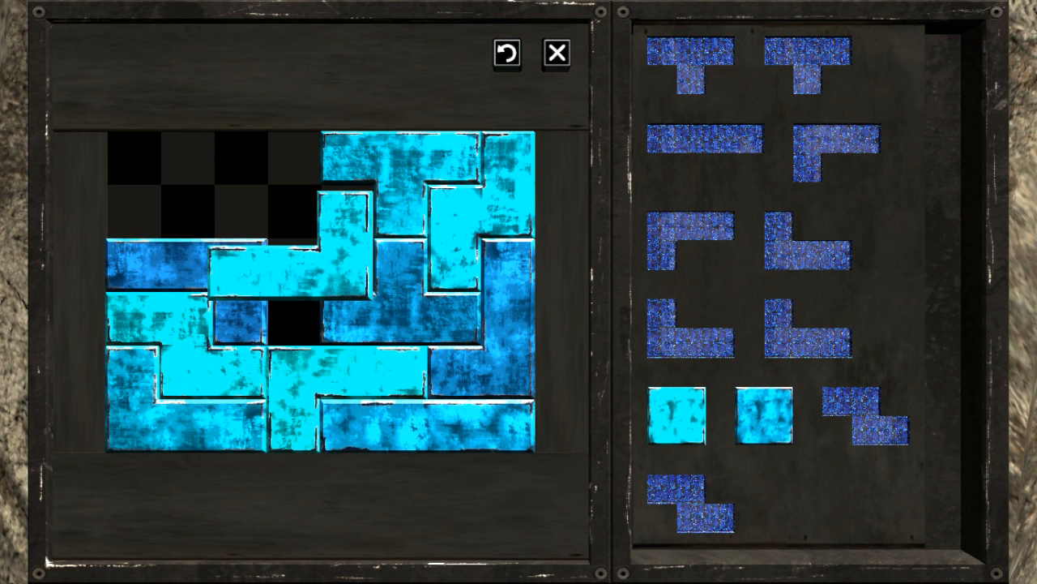
click(269, 262)
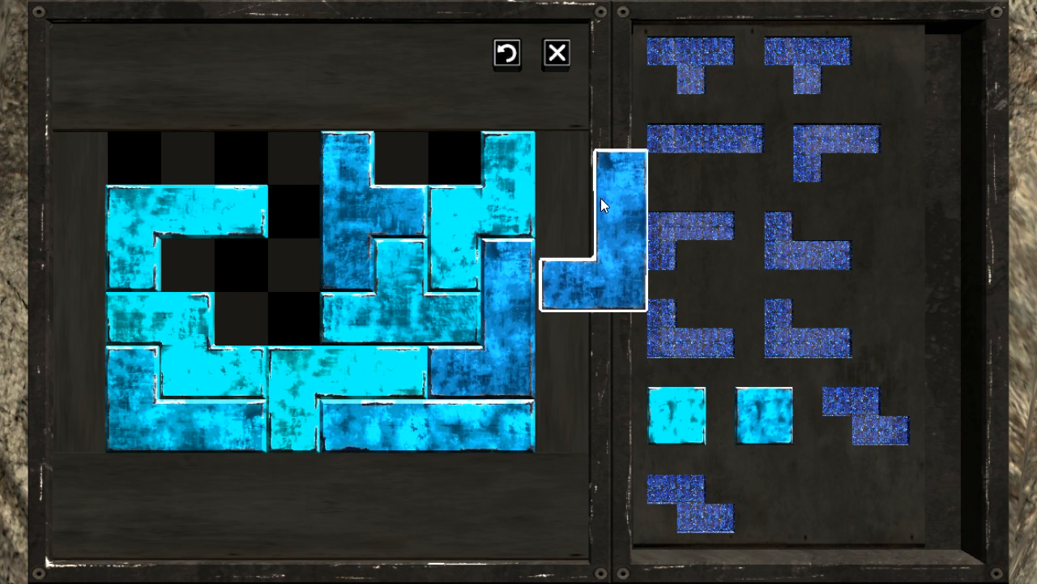
Reset the board and place a zigzag piece along its right side.
click(506, 53)
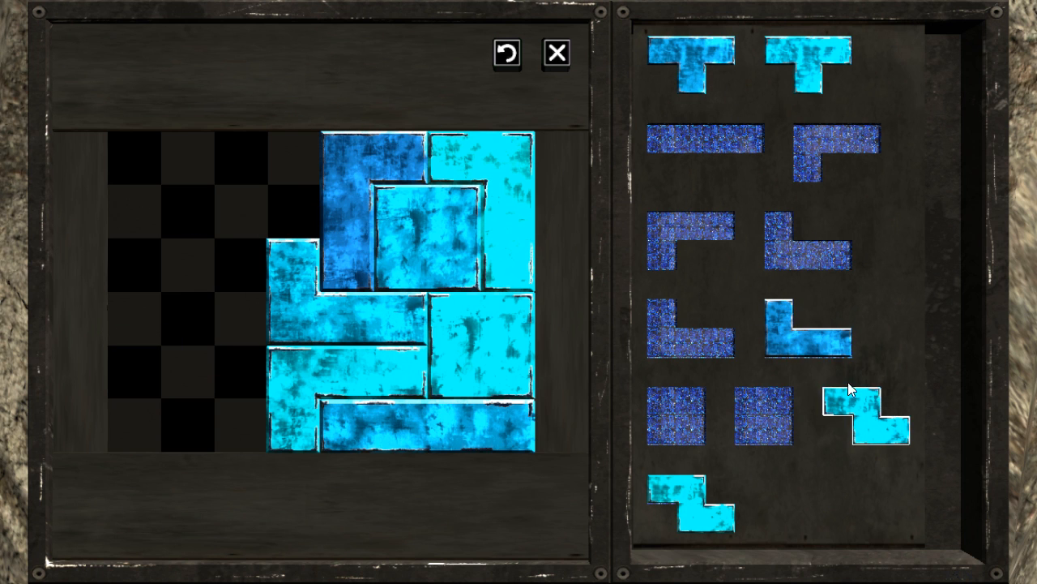
drag(867, 413, 203, 308)
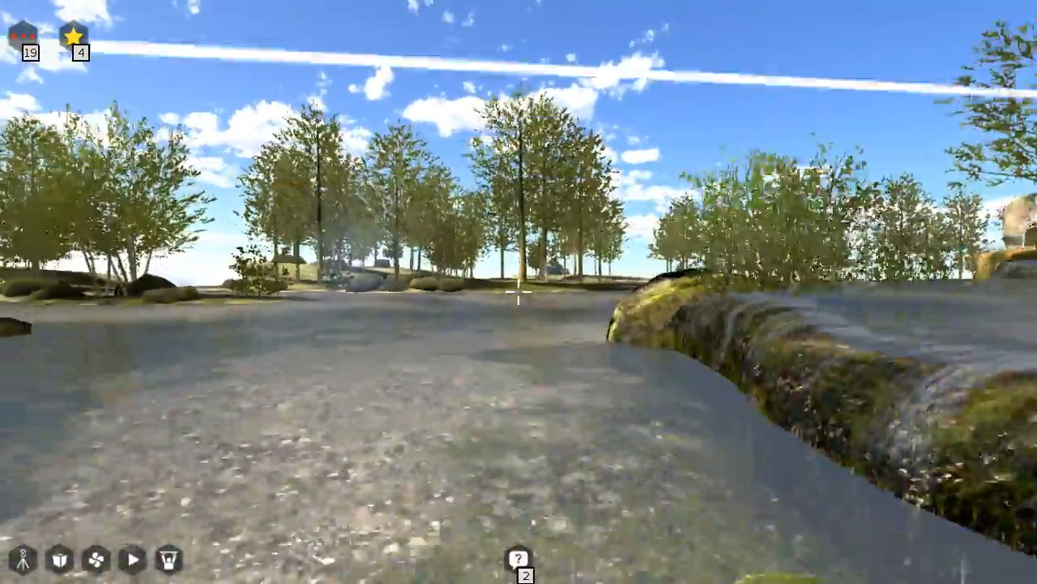
mouse_move(519, 291)
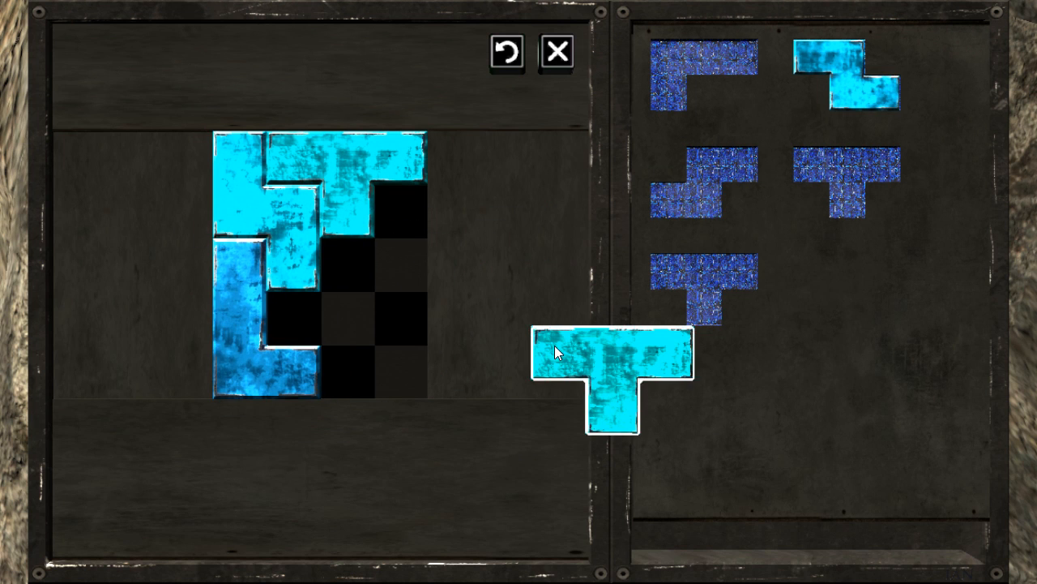
Fit the T-shaped piece into the last empty squares and leave the solved board.
drag(612, 380, 389, 260)
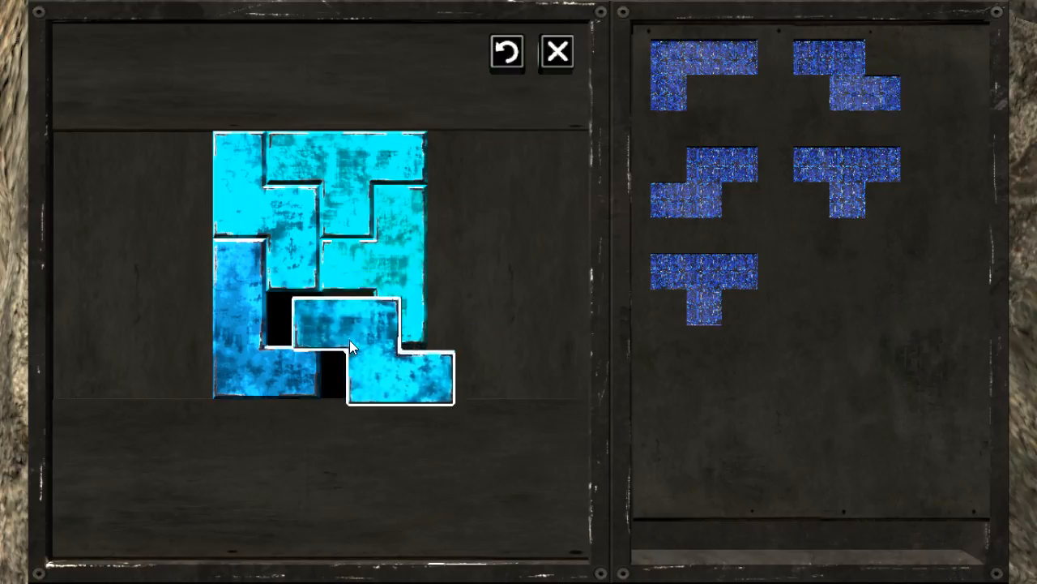
click(557, 50)
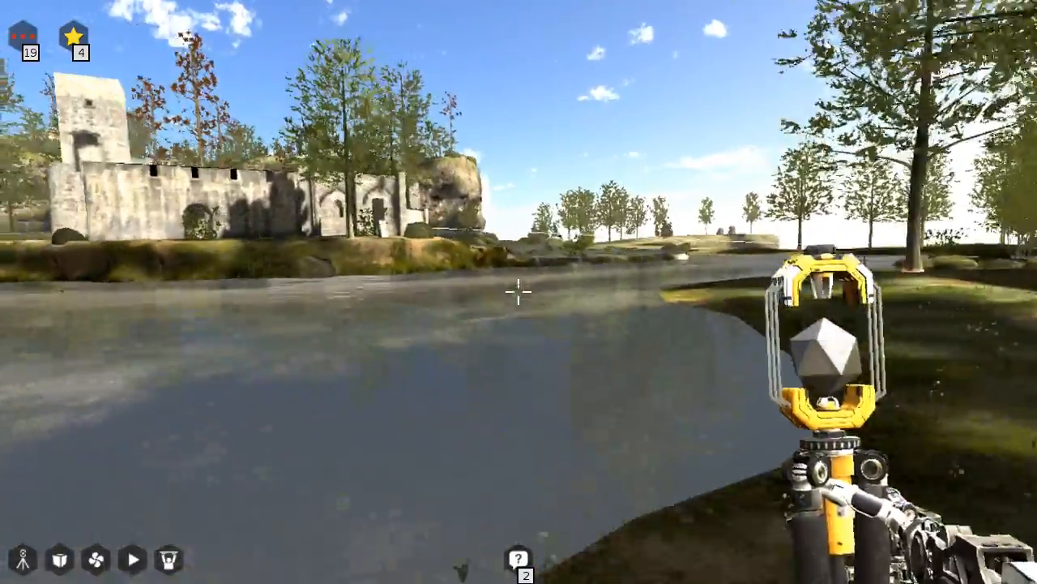
mouse_move(519, 292)
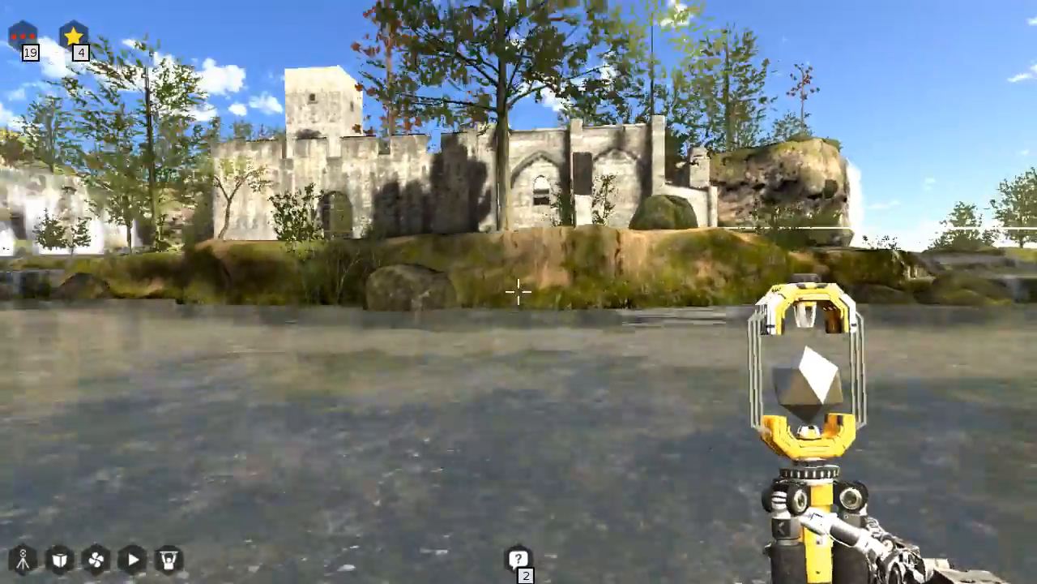
mouse_move(519, 292)
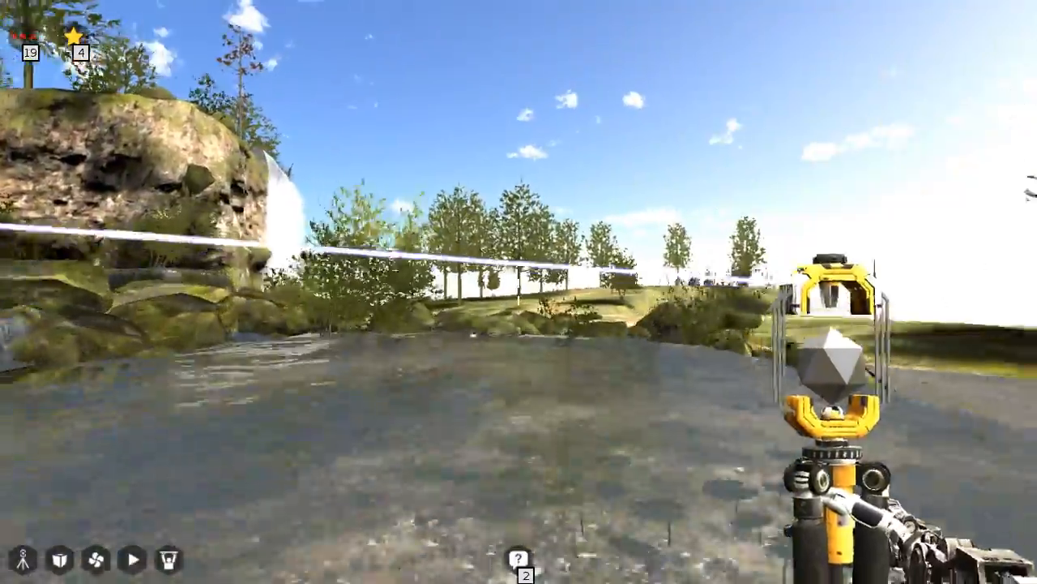
mouse_move(519, 292)
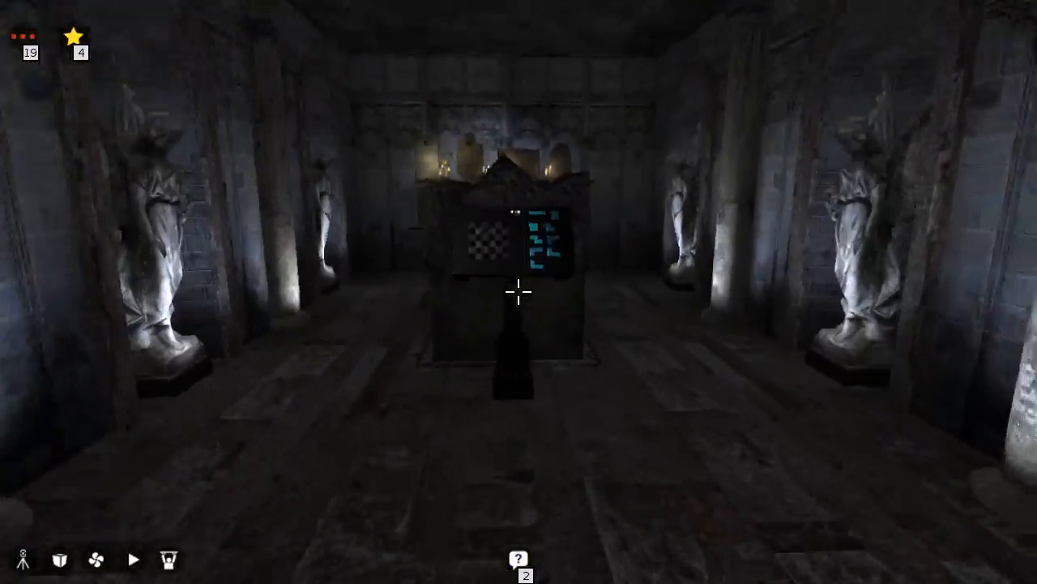
Approach the tetromino arranger in the statue-lined tomb chamber.
click(519, 251)
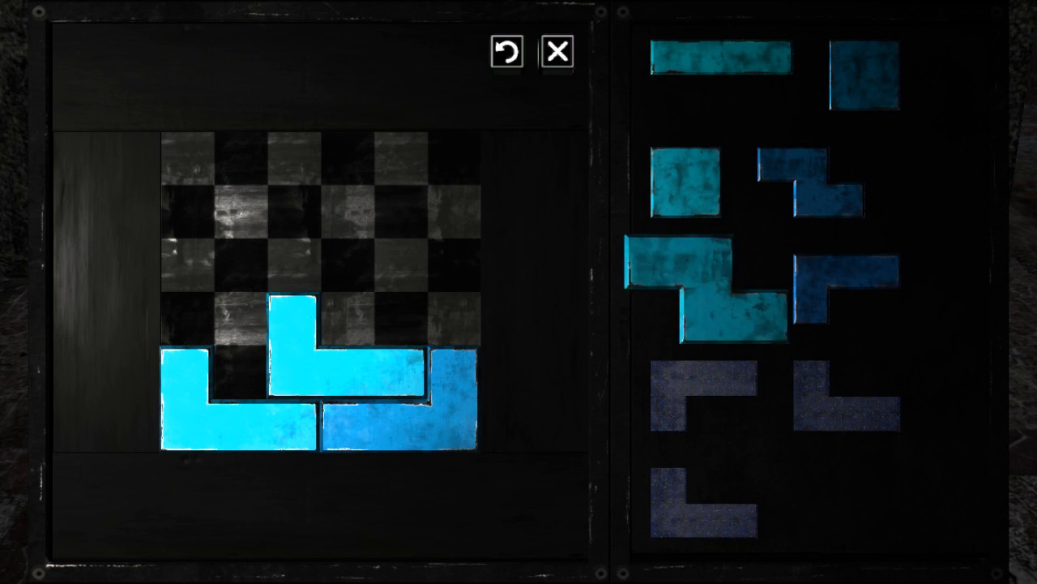
Fill the larger board with the remaining pieces, ending with the straight bar and square.
click(840, 269)
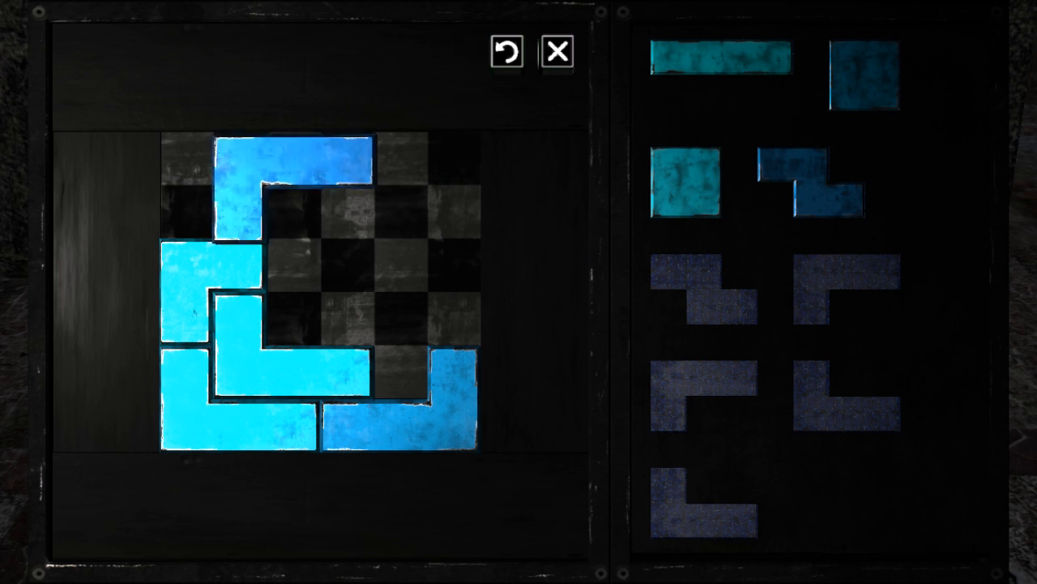
drag(688, 182, 430, 292)
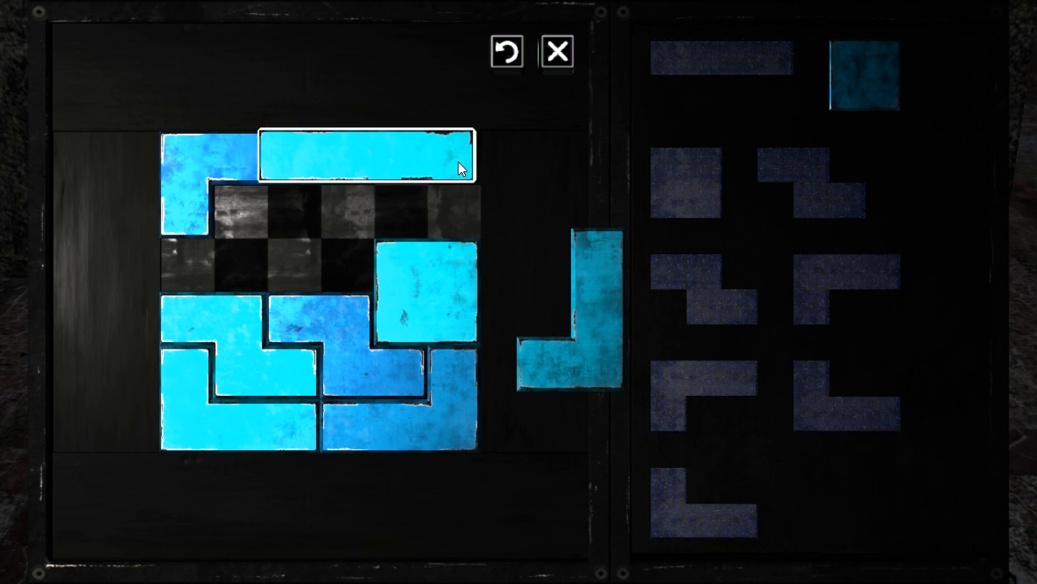
drag(462, 152, 478, 212)
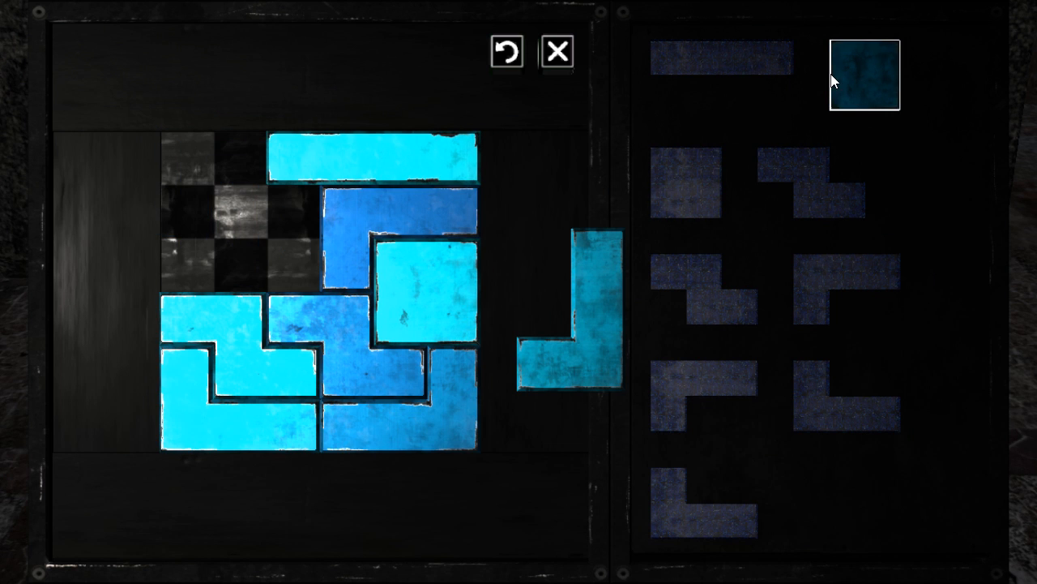
drag(560, 316, 219, 243)
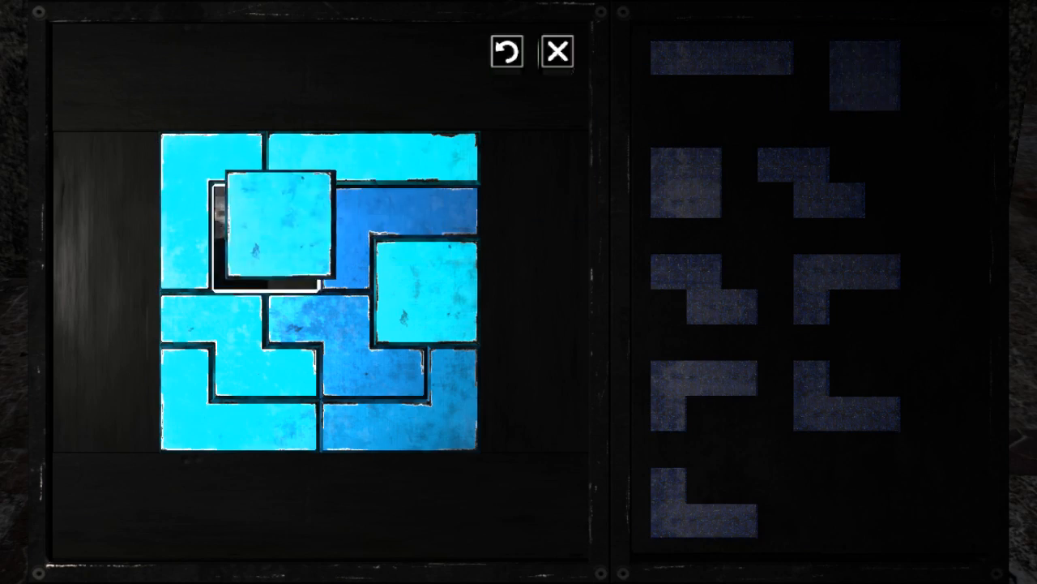
Leave the completed sigil puzzle and return to the crypt.
click(558, 52)
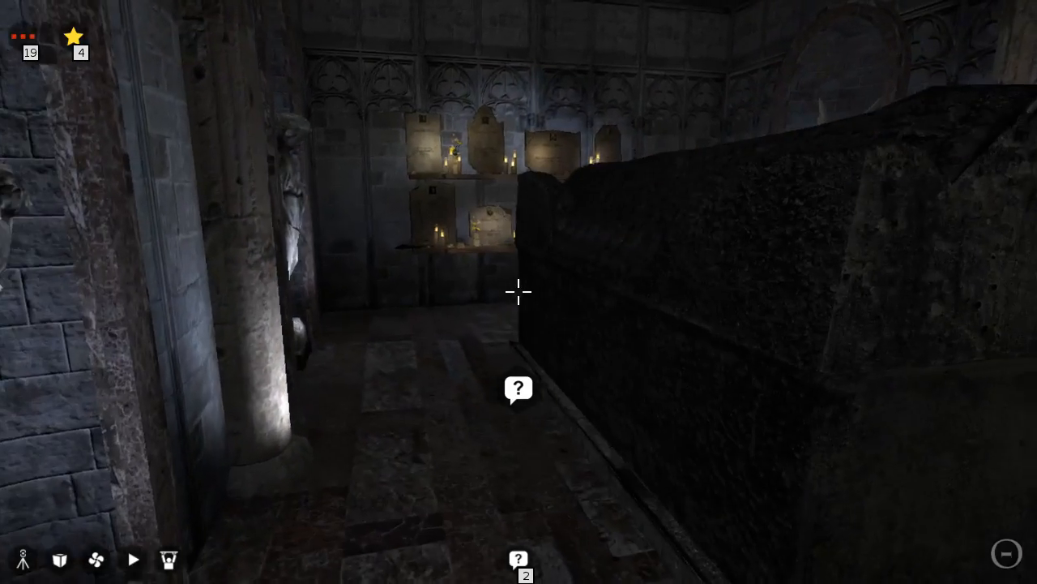
mouse_move(518, 292)
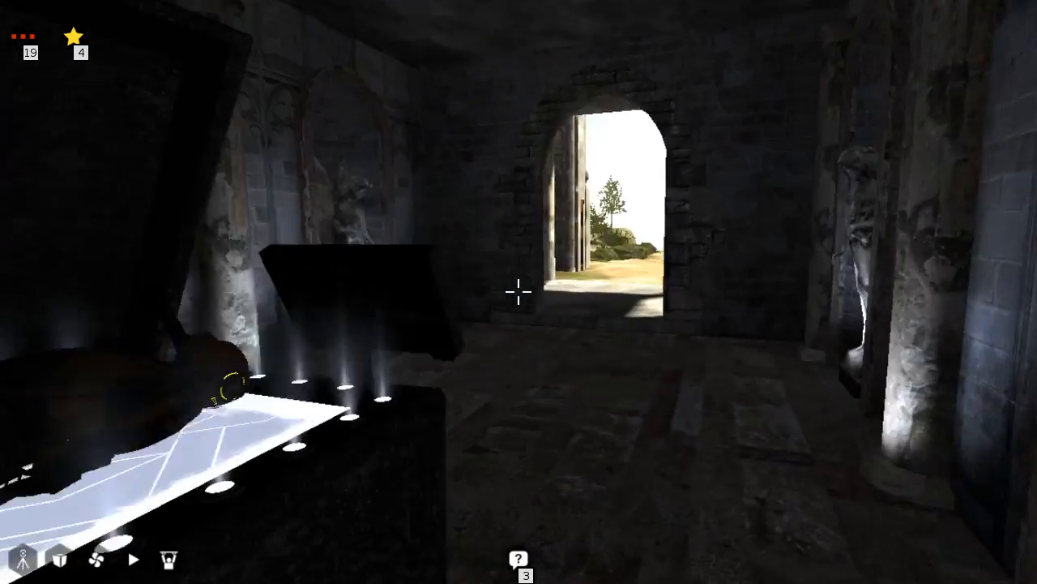
mouse_move(518, 292)
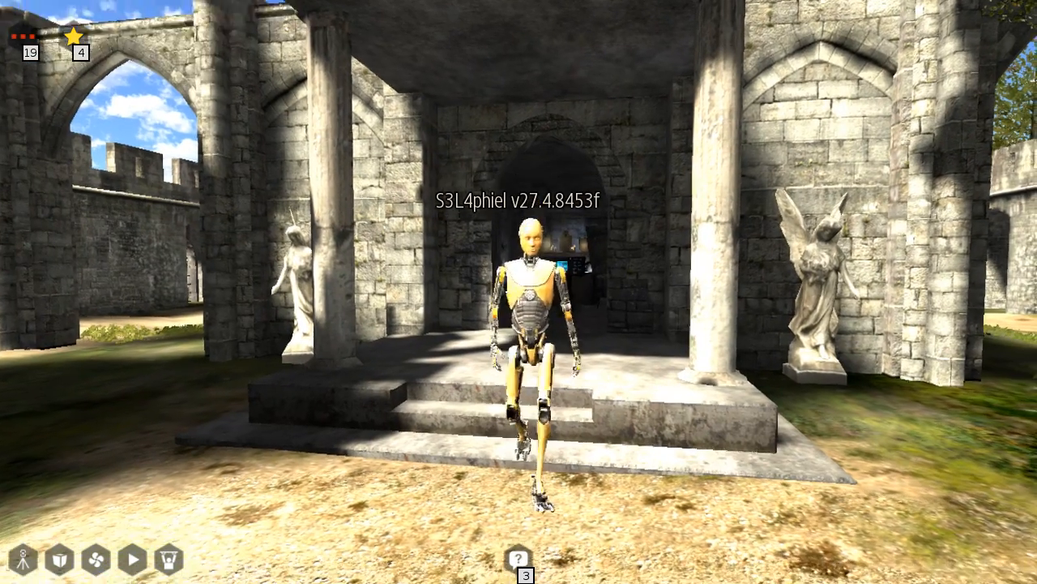
mouse_move(518, 292)
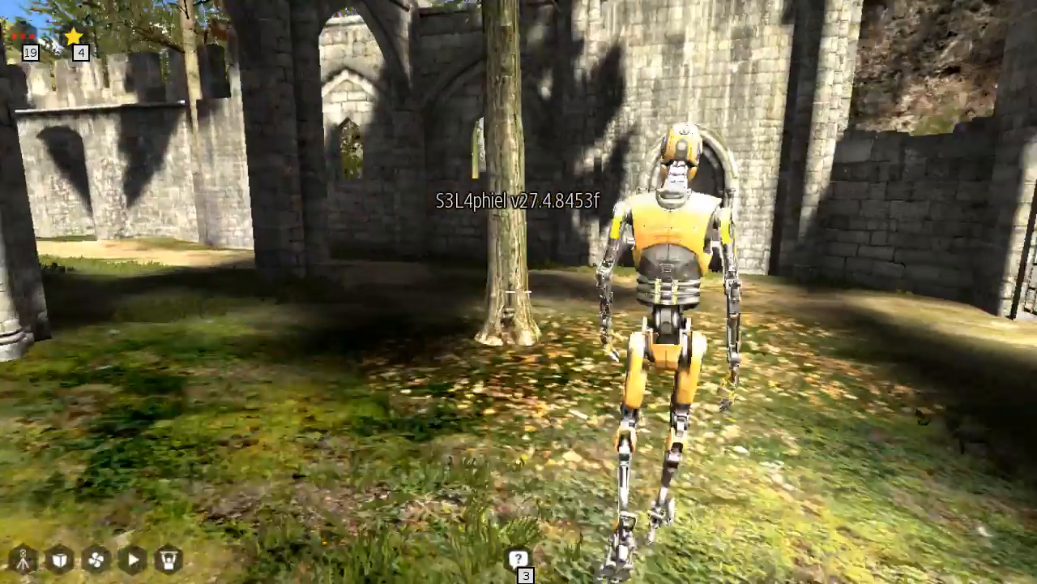
mouse_move(518, 292)
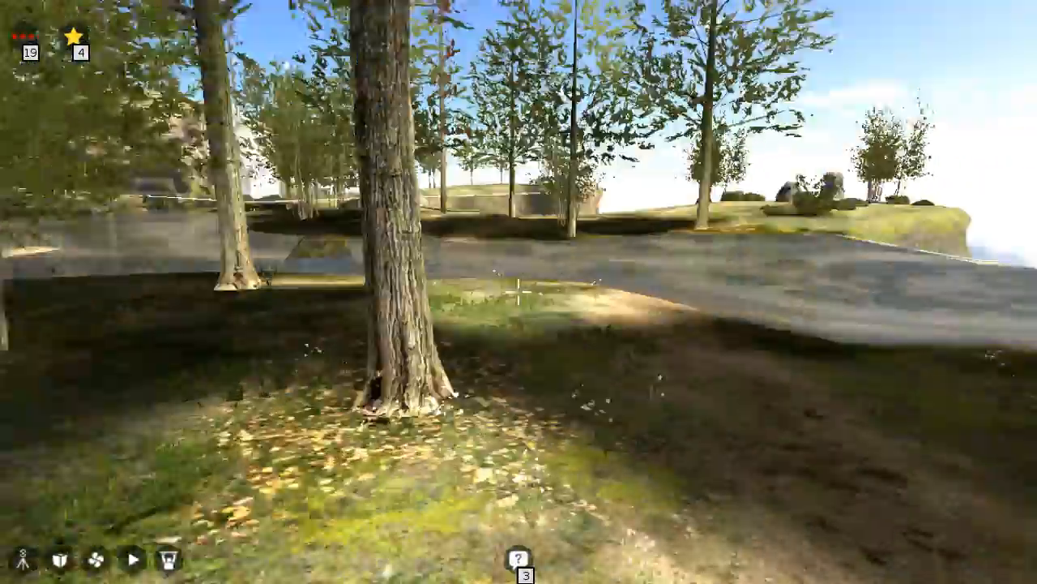
mouse_move(519, 292)
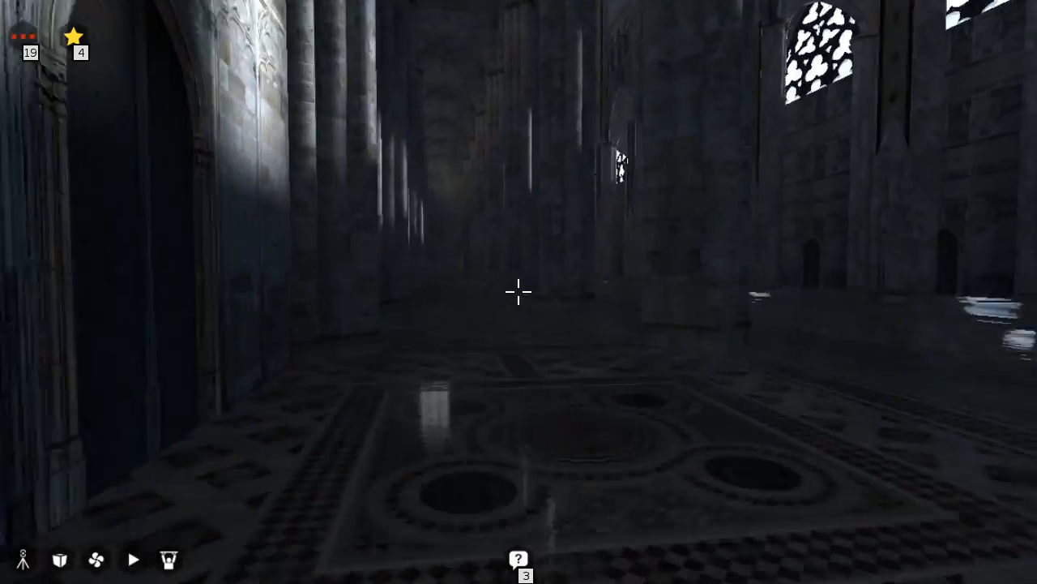
mouse_move(519, 292)
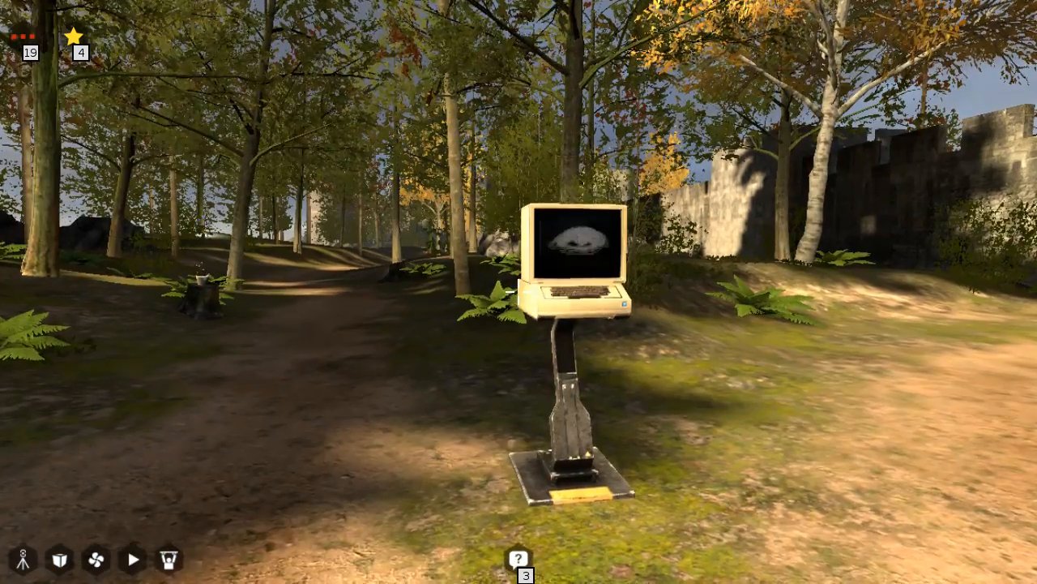
Read apocryphal.doc, The Apocrypha of Saint Eadwald, through its later paragraphs.
click(571, 251)
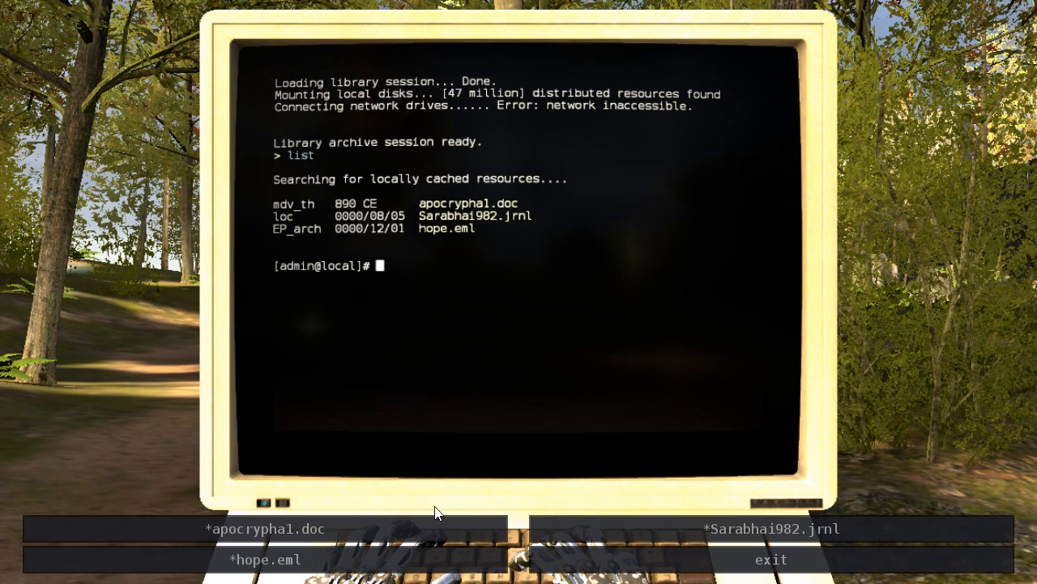
click(264, 528)
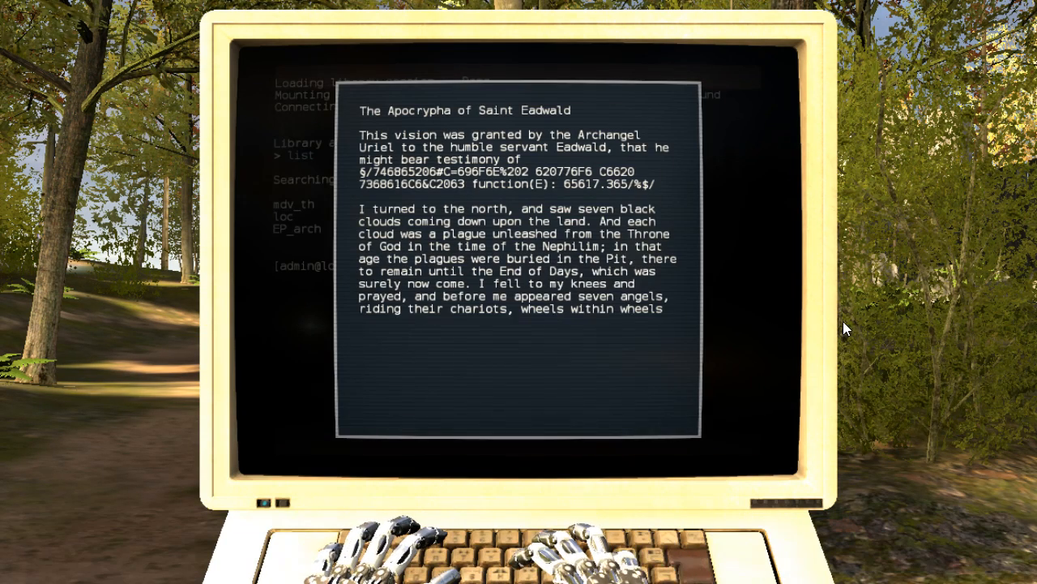
scroll(down, 3)
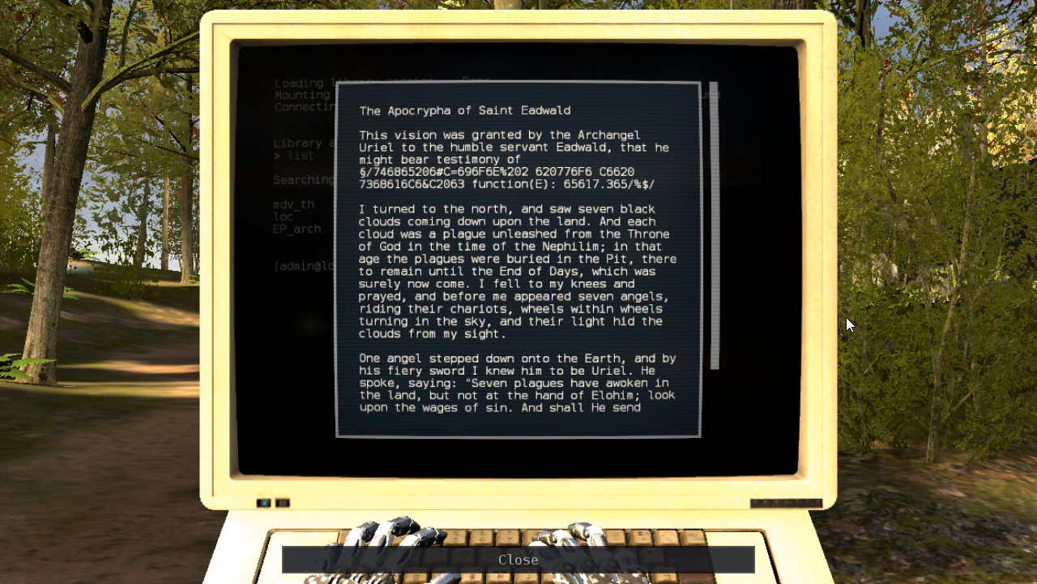
scroll(down, 3)
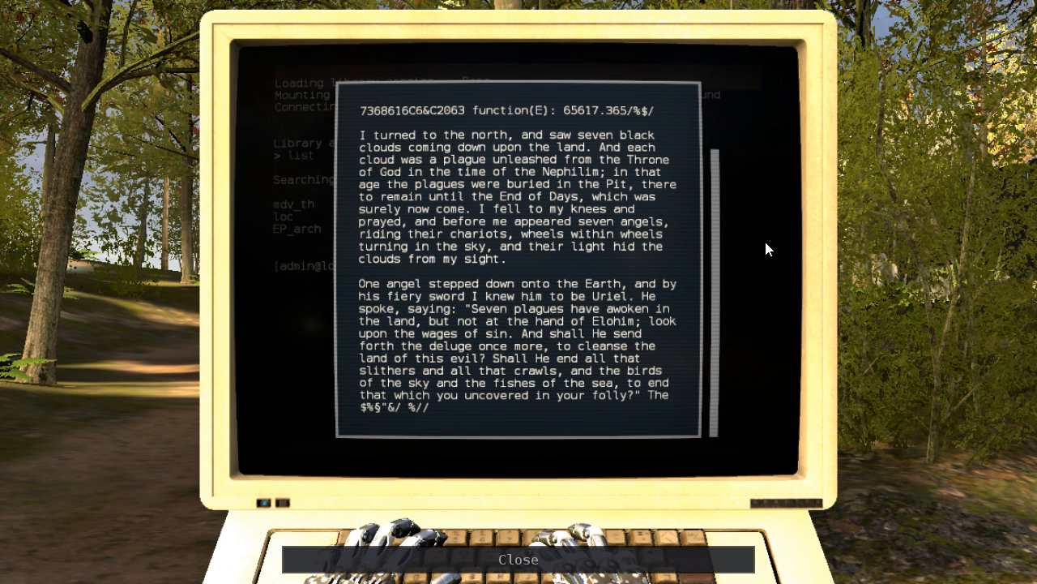
Read Sarabhai1982.jrnl, Nadya Sarabhai's journal entry 982, to its final paragraph.
click(519, 560)
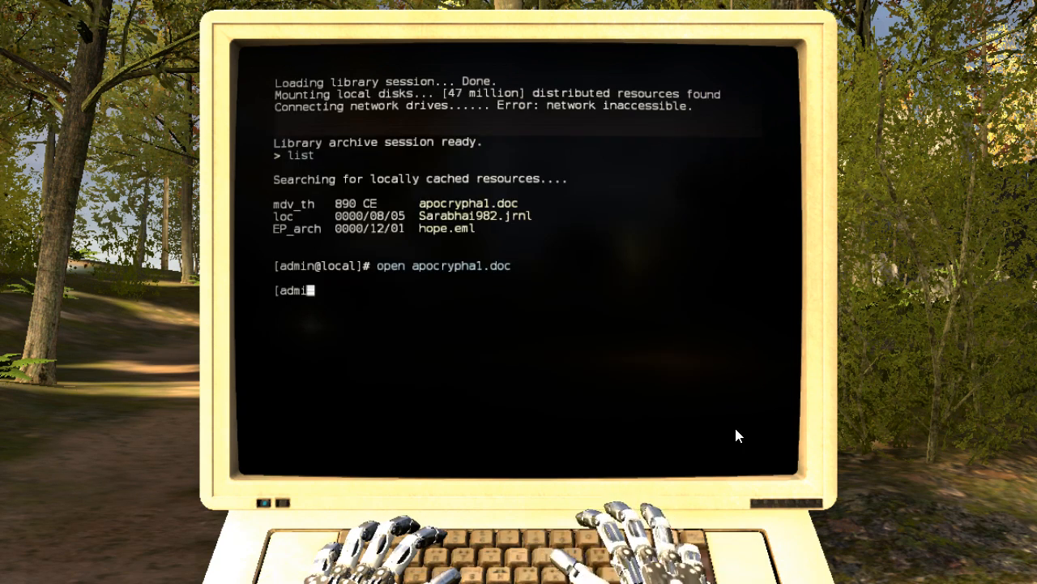
text(open Sarabhai1982.jrnl)
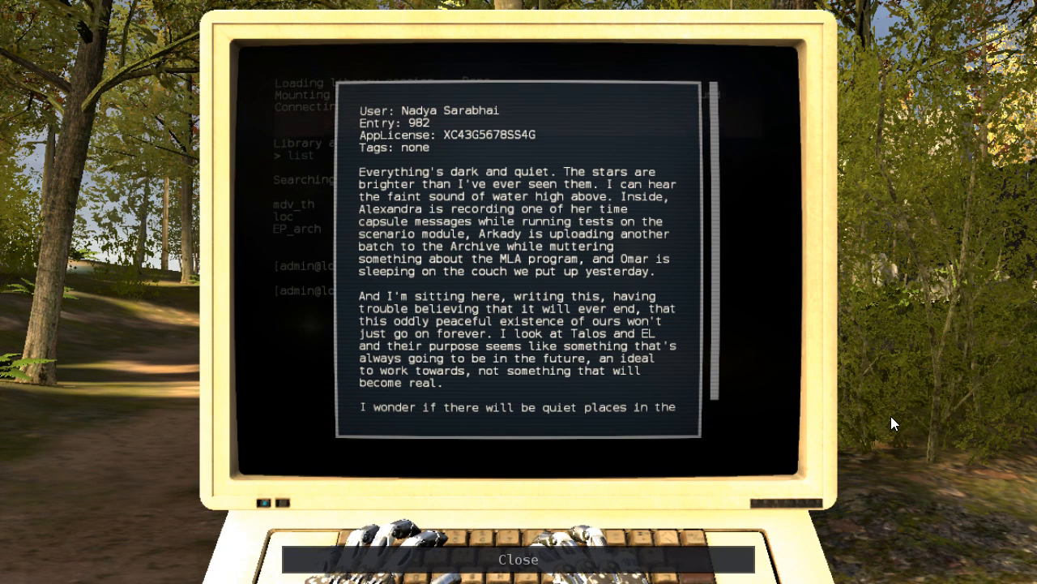
mouse_move(561, 272)
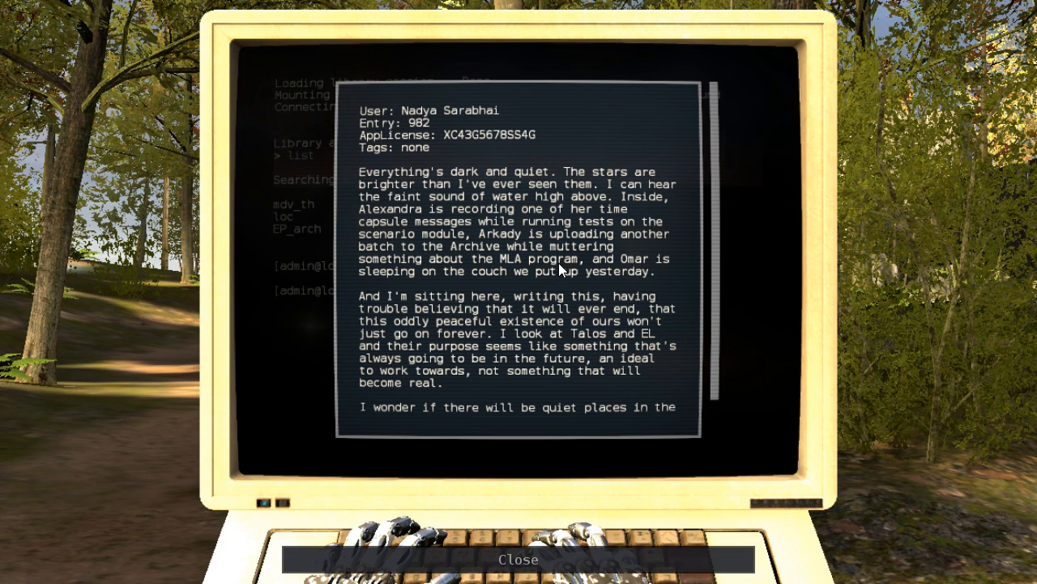
scroll(down, 3)
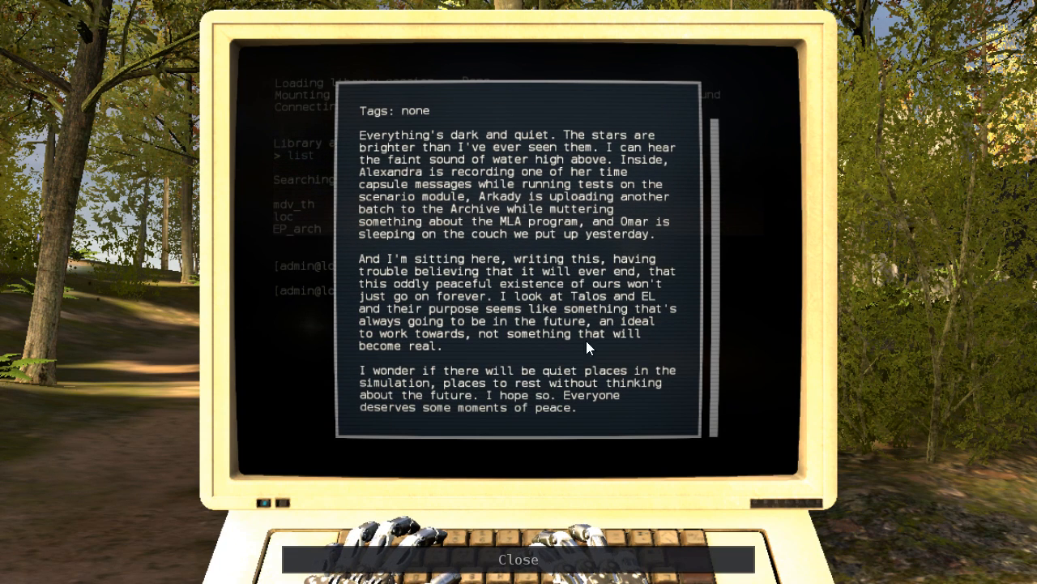
mouse_move(677, 394)
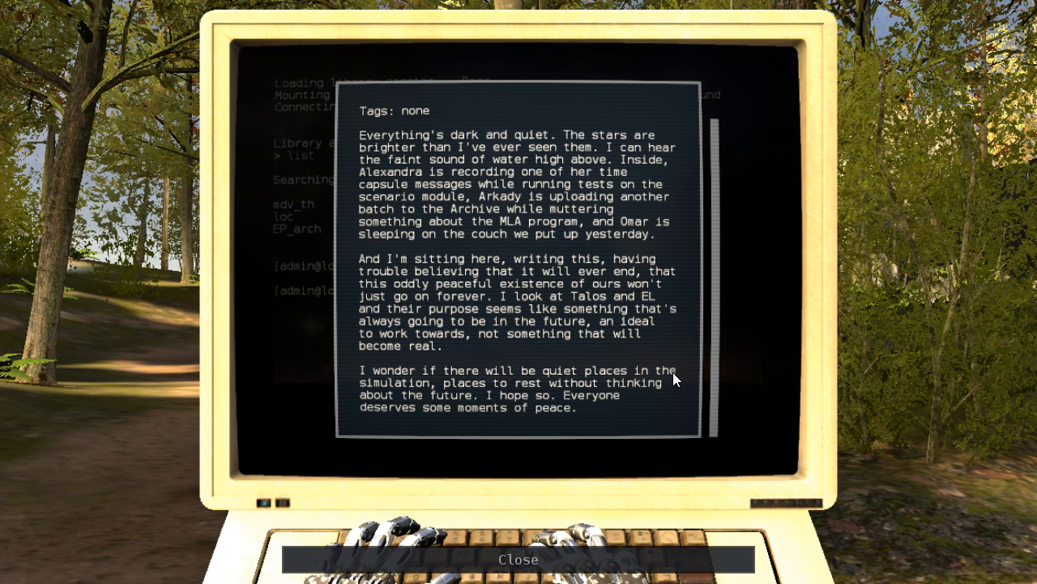
mouse_move(688, 347)
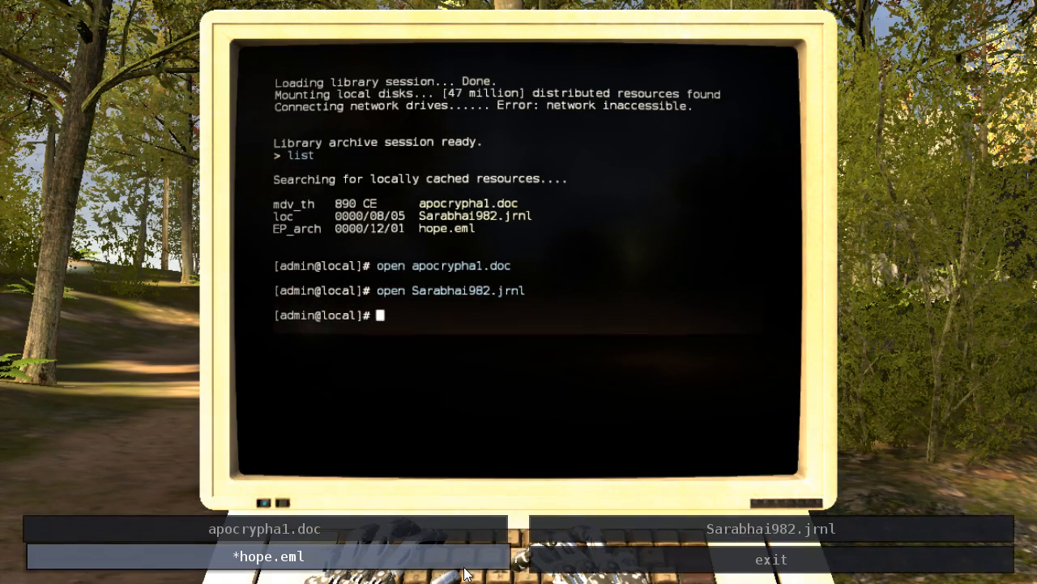
Read the garbled hope.eml message about the internet disappearing, then close it.
click(269, 556)
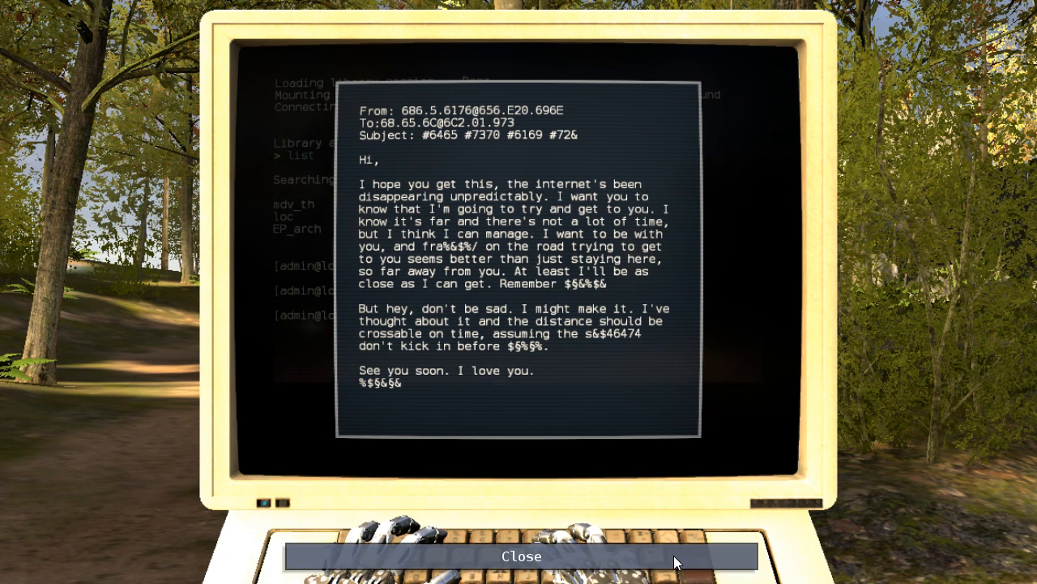
click(522, 556)
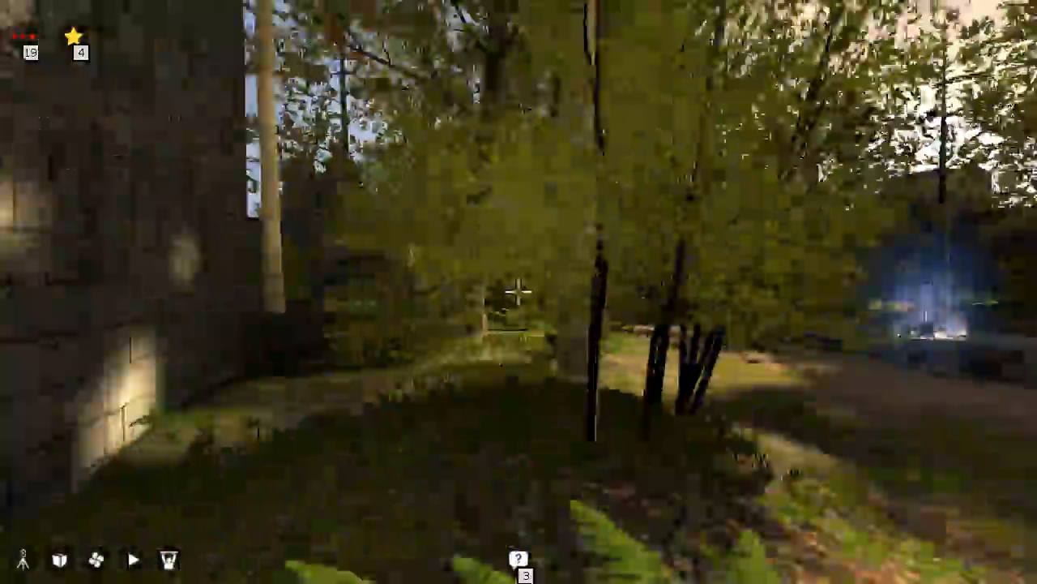
mouse_move(519, 292)
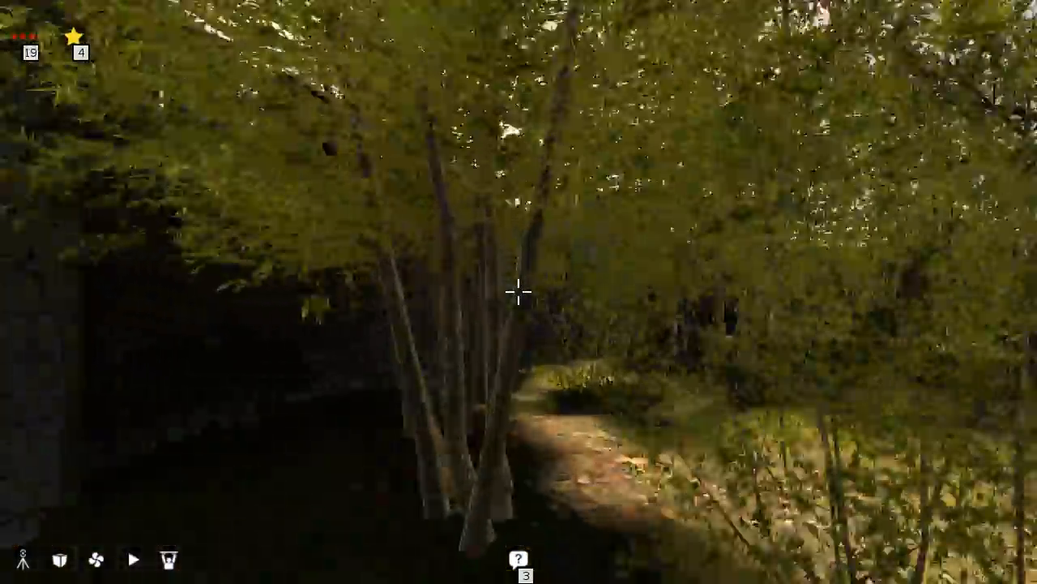
mouse_move(519, 292)
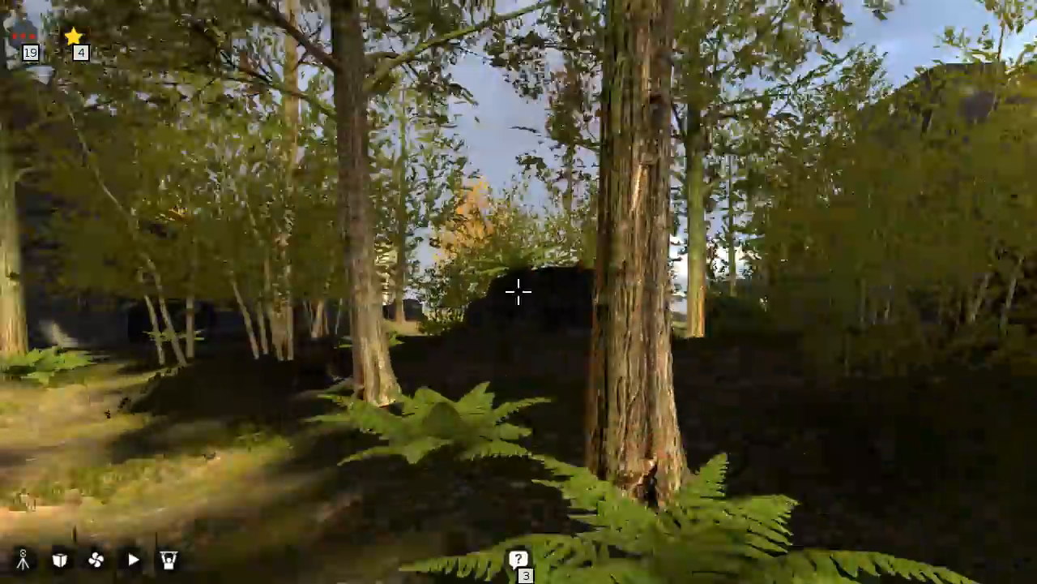
mouse_move(518, 292)
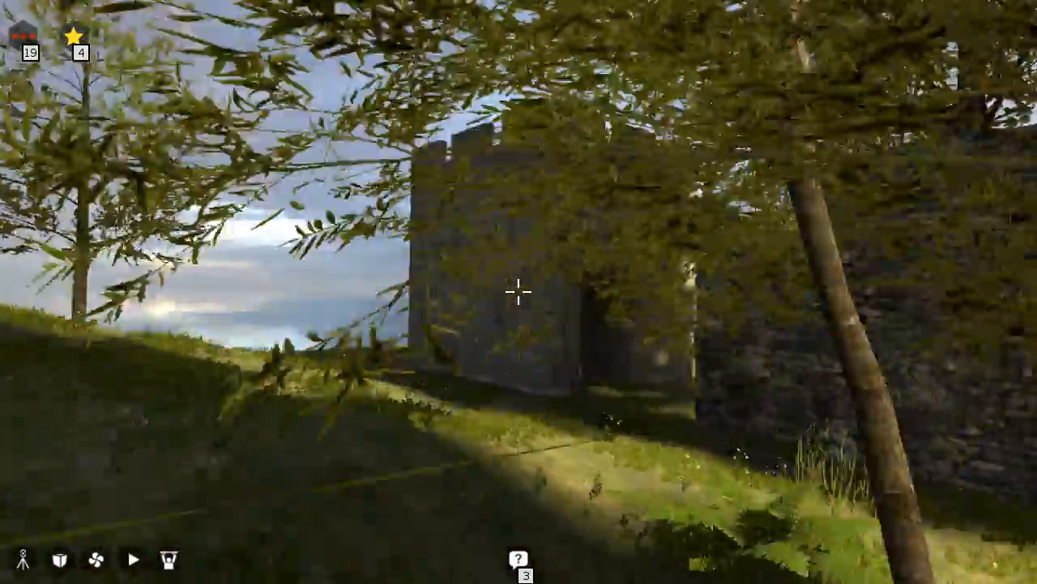
mouse_move(518, 292)
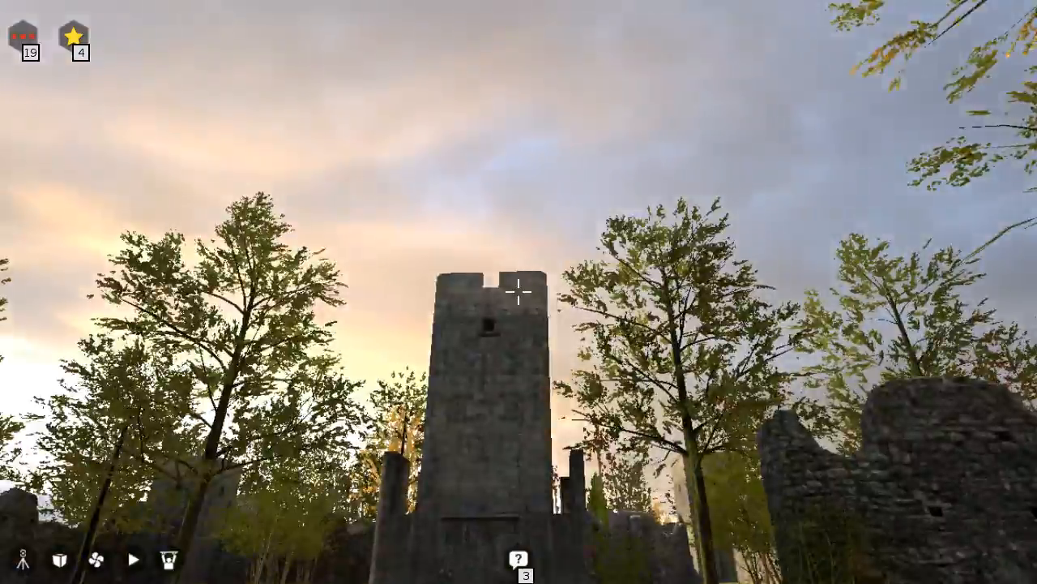
mouse_move(519, 292)
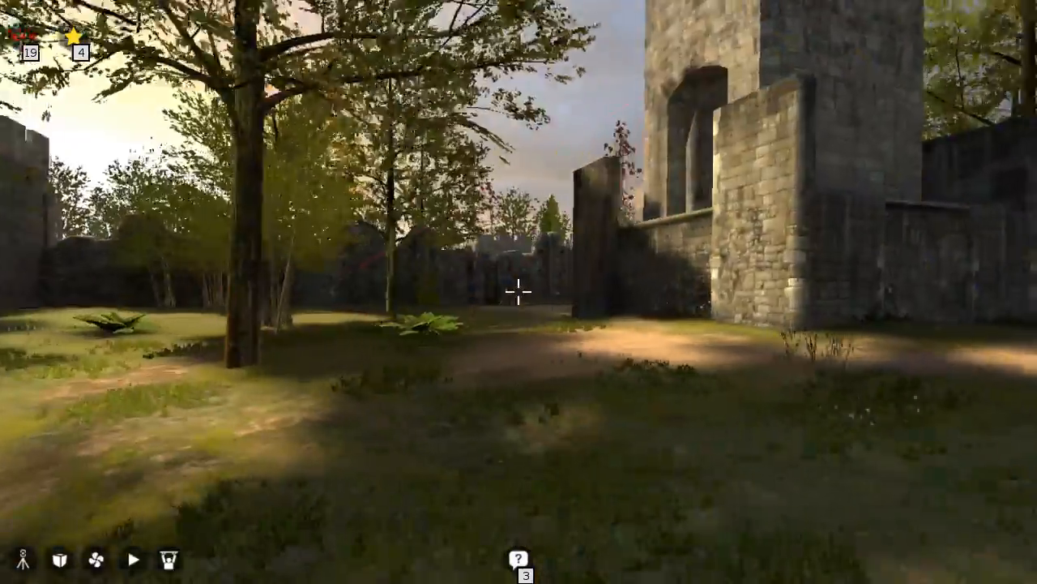
mouse_move(519, 292)
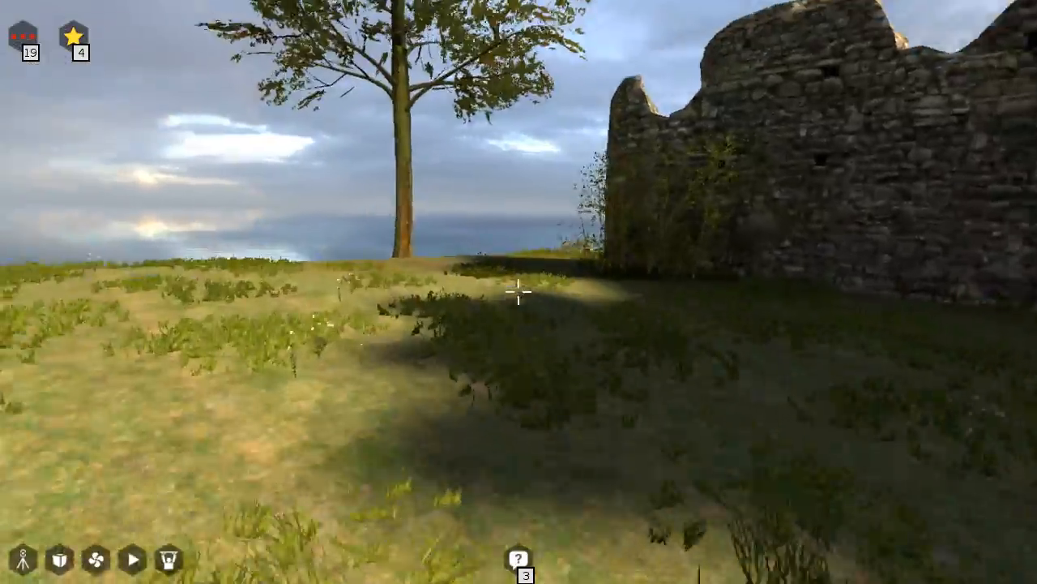
mouse_move(518, 292)
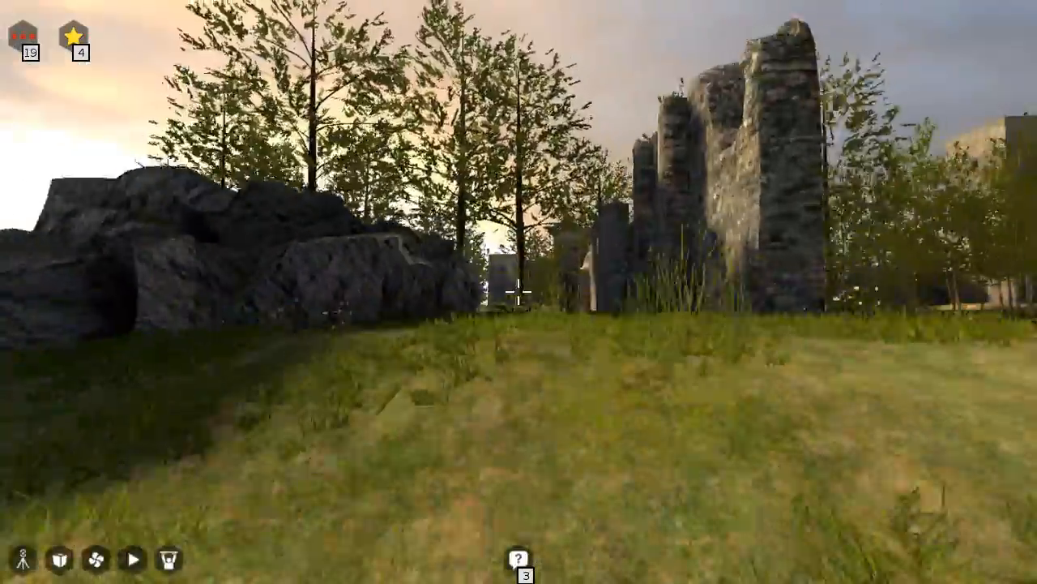
mouse_move(519, 292)
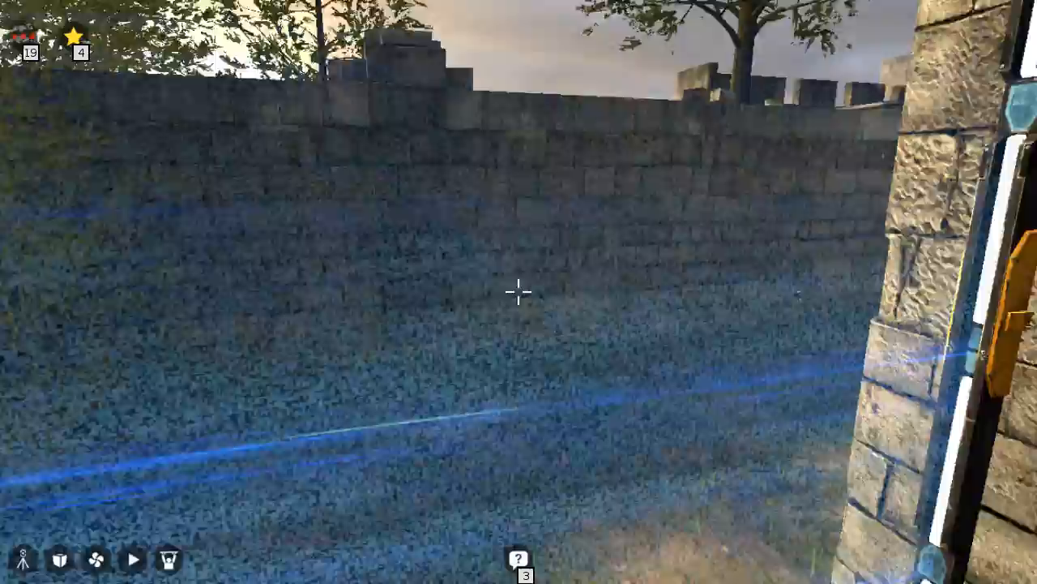
mouse_move(519, 291)
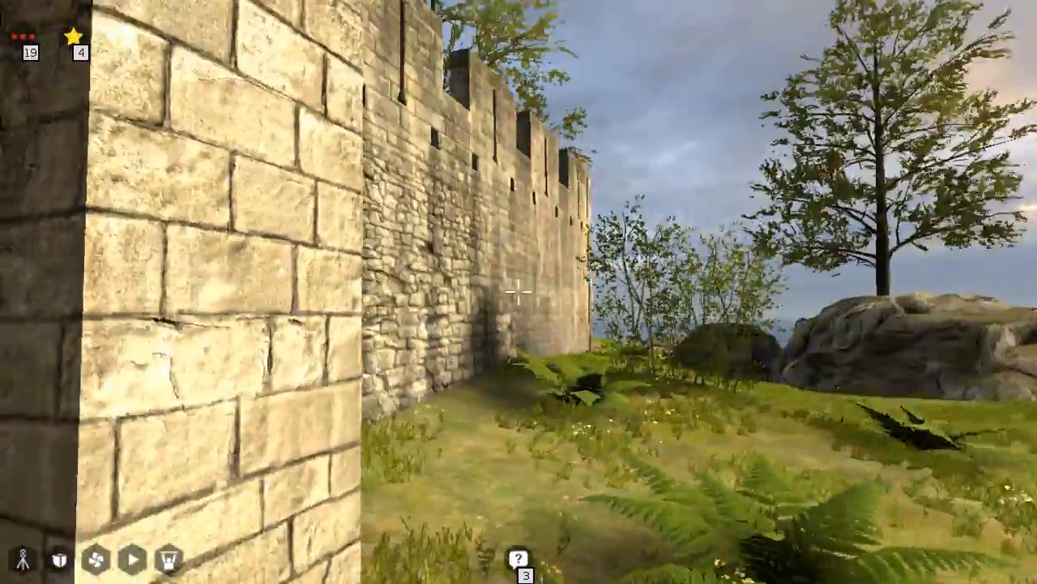
mouse_move(519, 292)
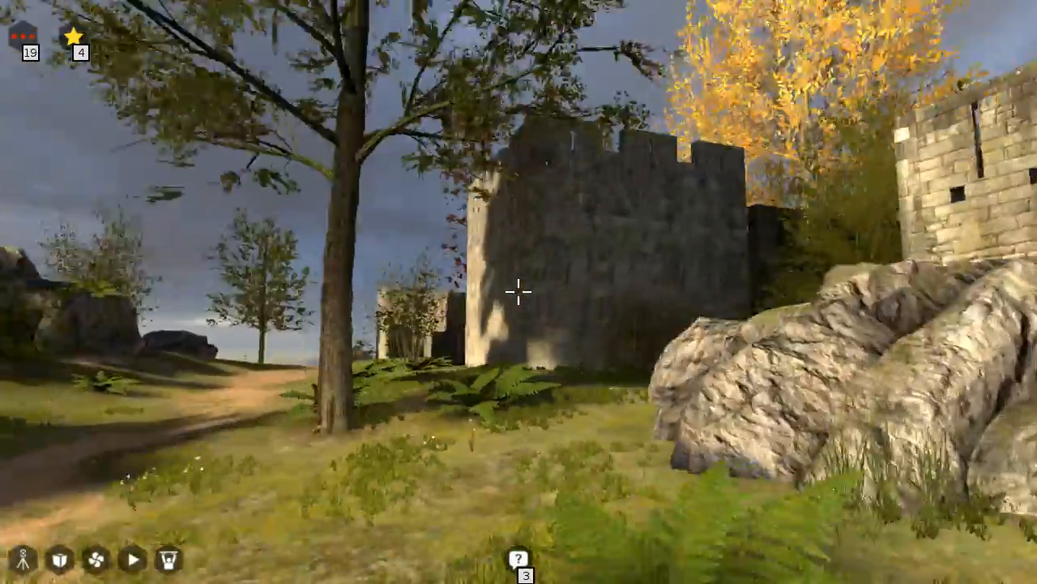
mouse_move(519, 292)
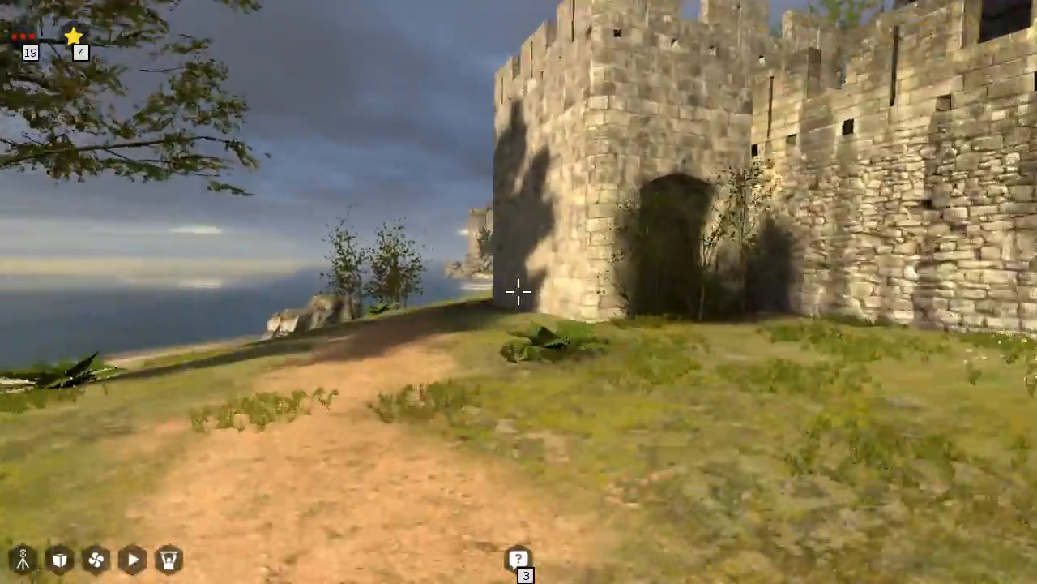
mouse_move(518, 291)
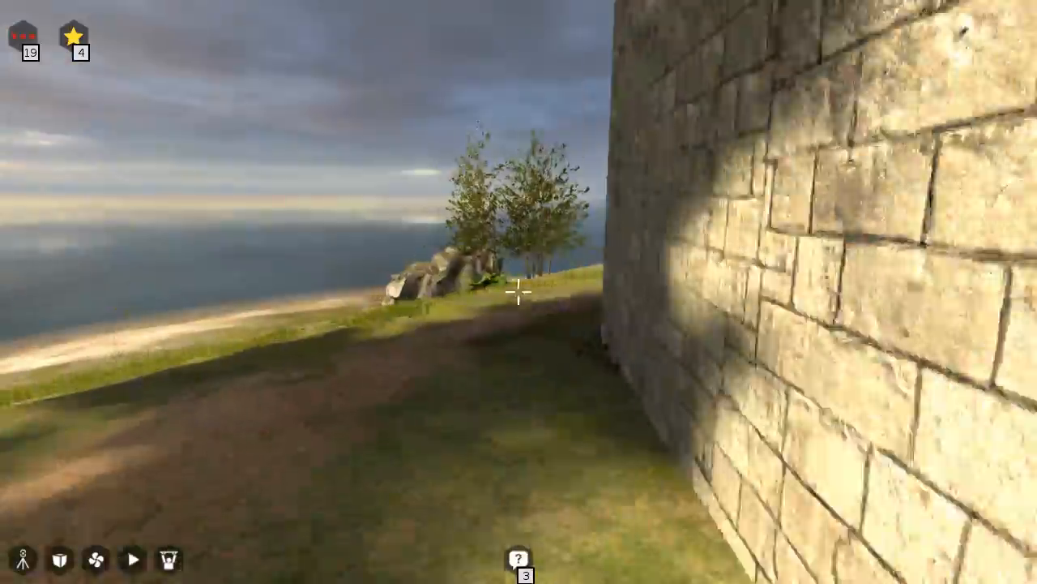
mouse_move(519, 292)
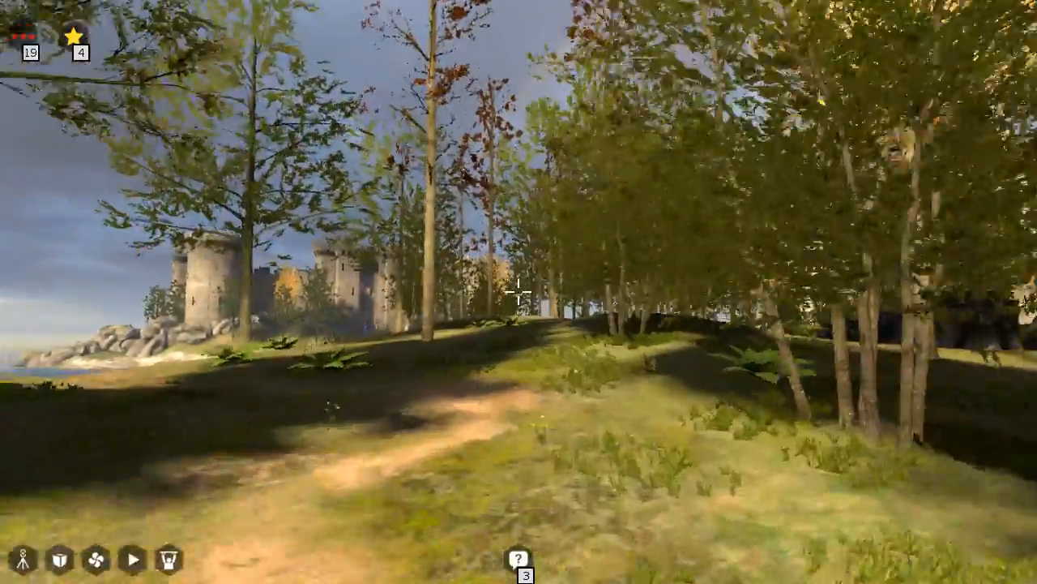
mouse_move(519, 292)
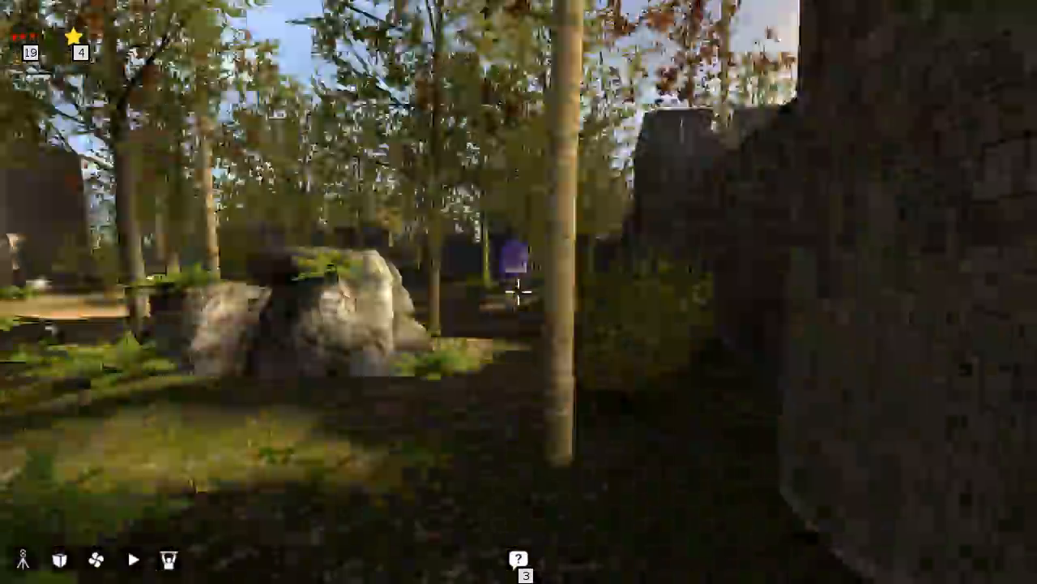
mouse_move(519, 292)
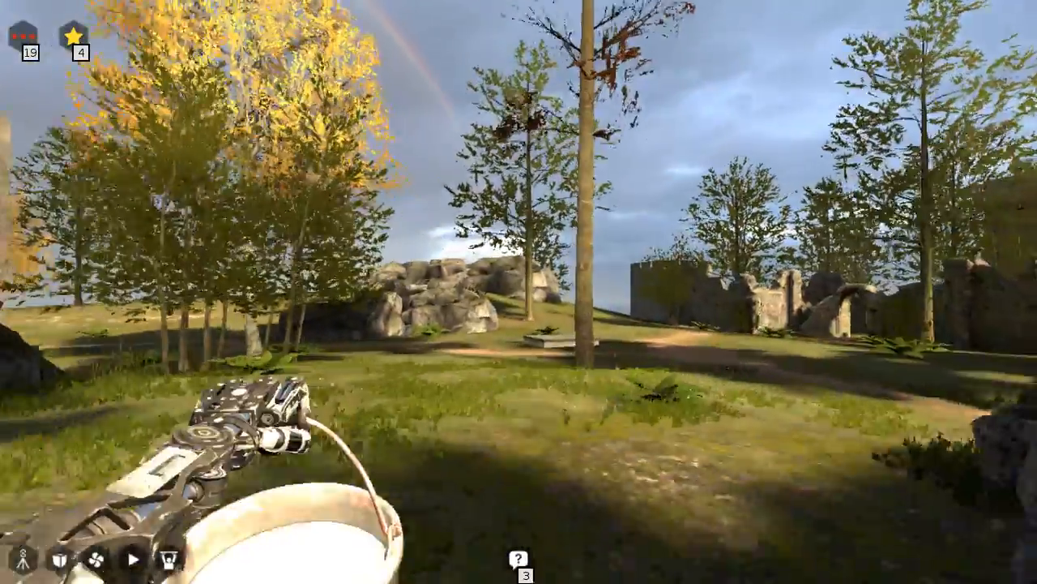
mouse_move(519, 292)
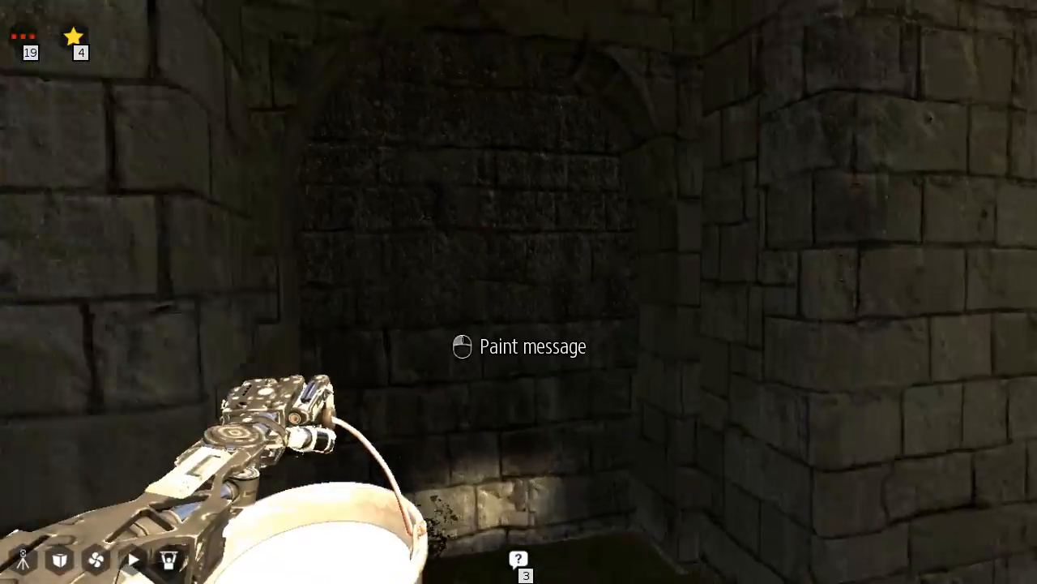
click(518, 347)
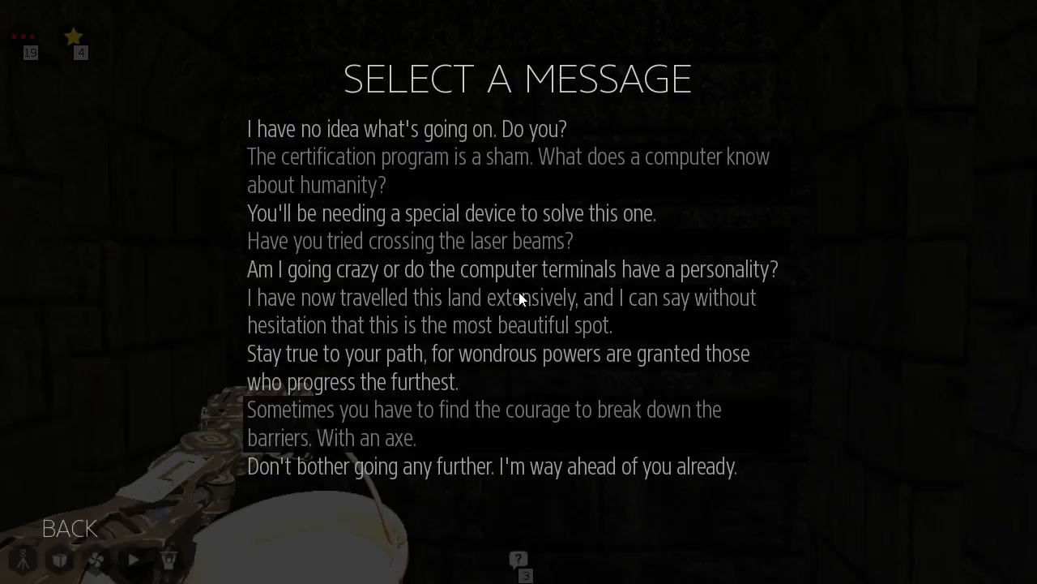
mouse_move(837, 245)
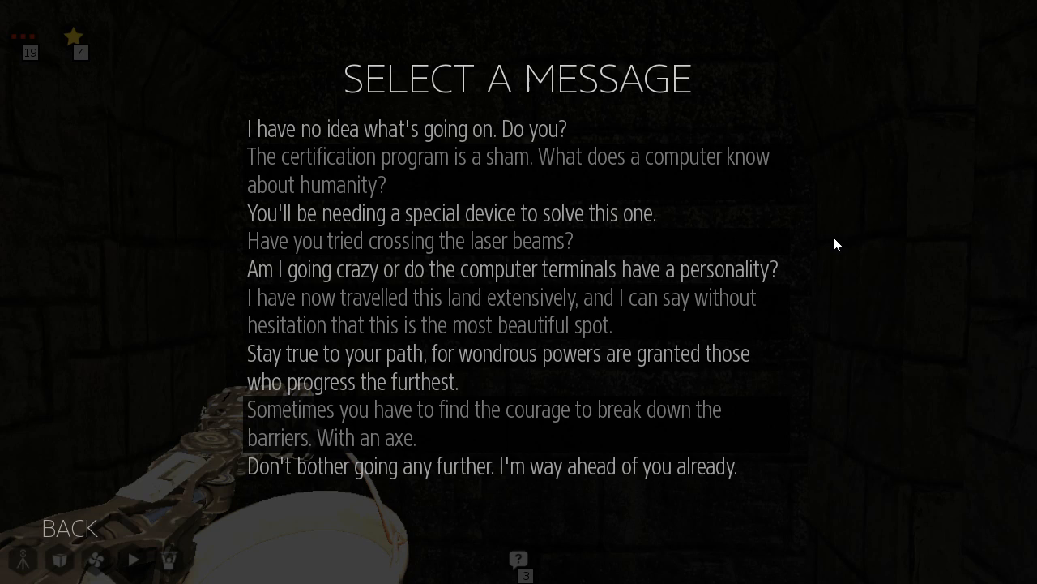
mouse_move(665, 413)
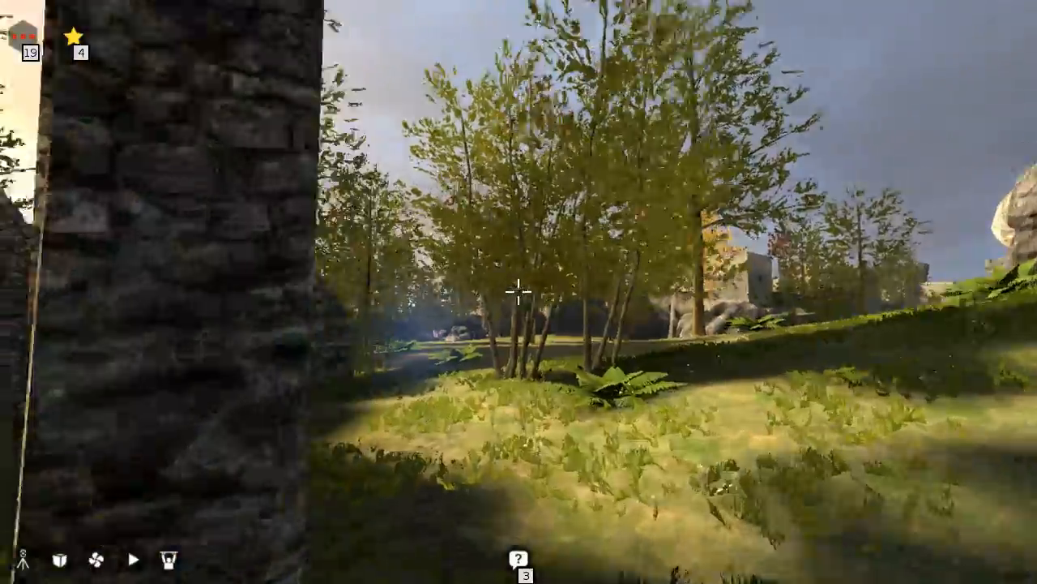
mouse_move(519, 292)
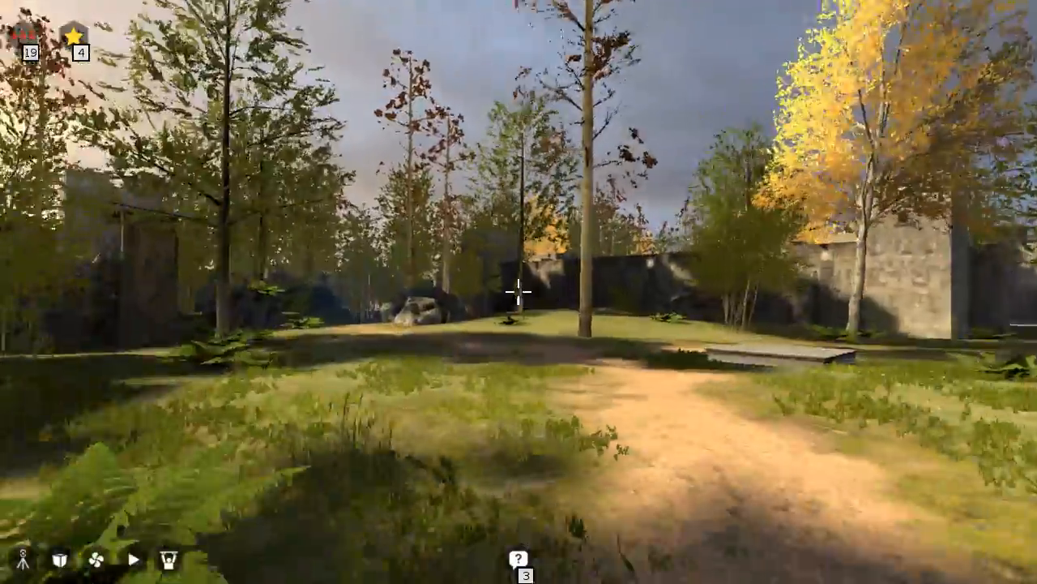
mouse_move(518, 292)
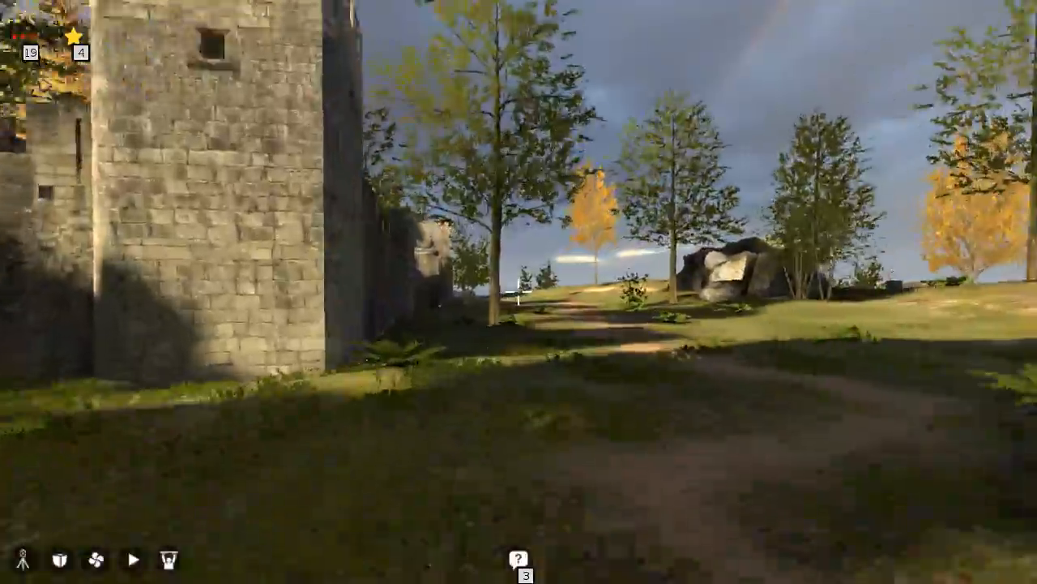
mouse_move(518, 292)
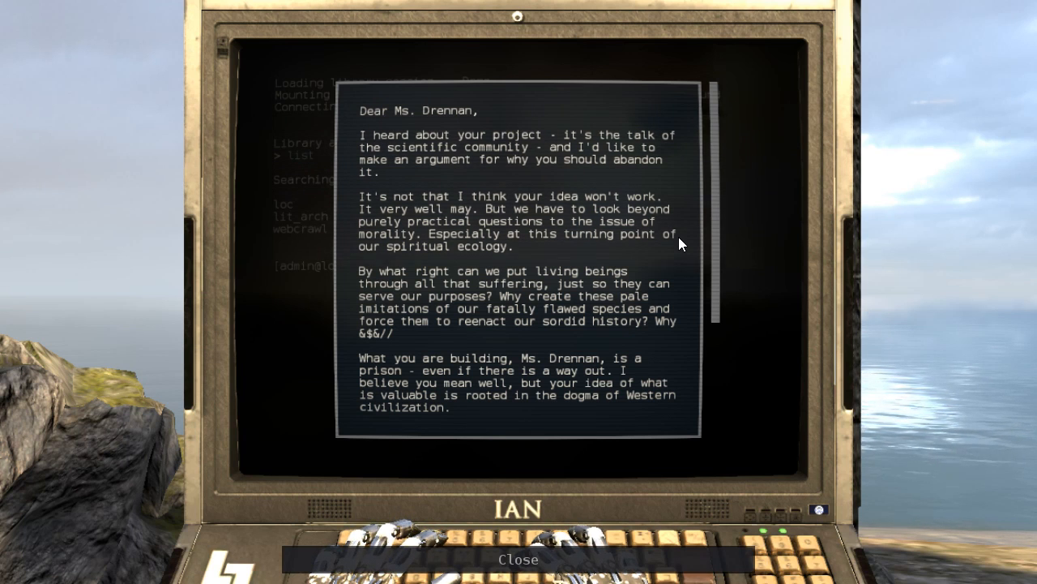
scroll(down, 3)
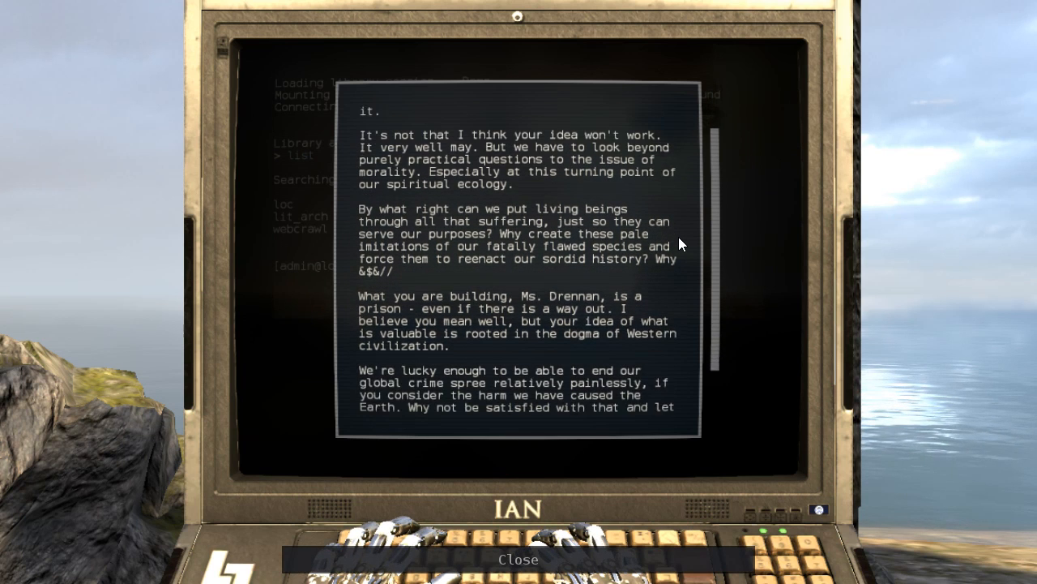
scroll(down, 3)
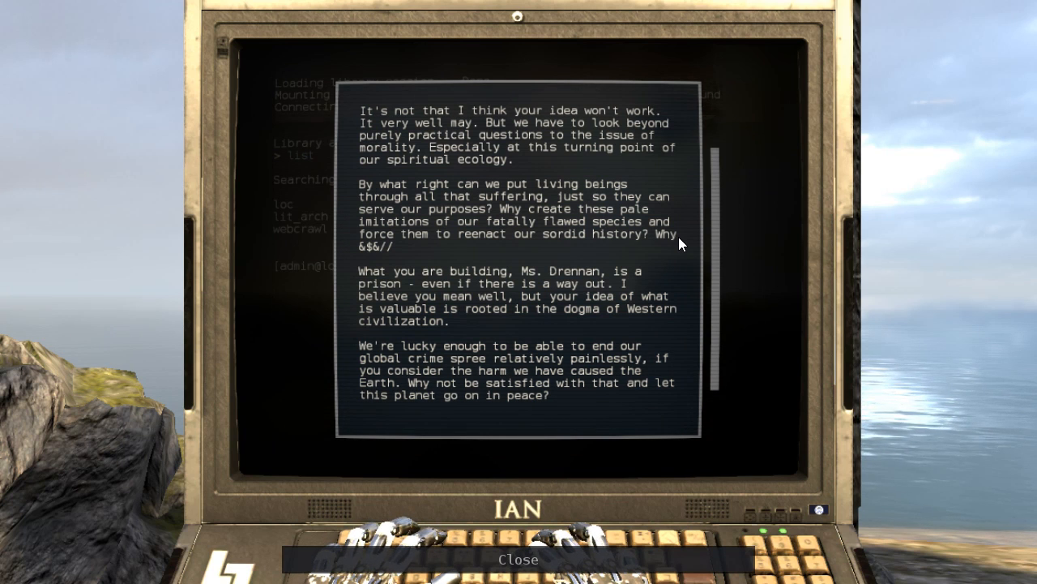
scroll(down, 3)
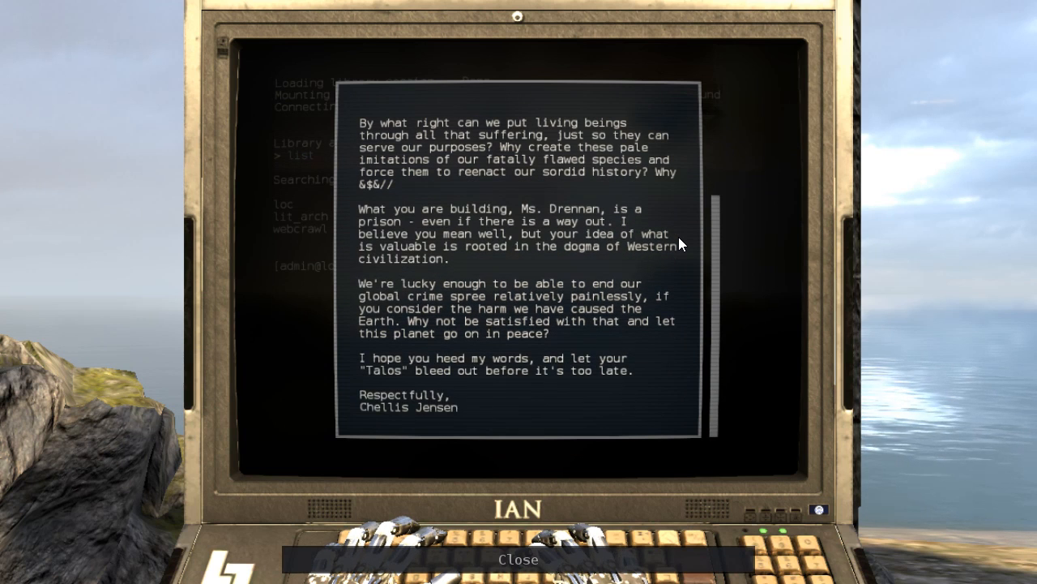
mouse_move(700, 240)
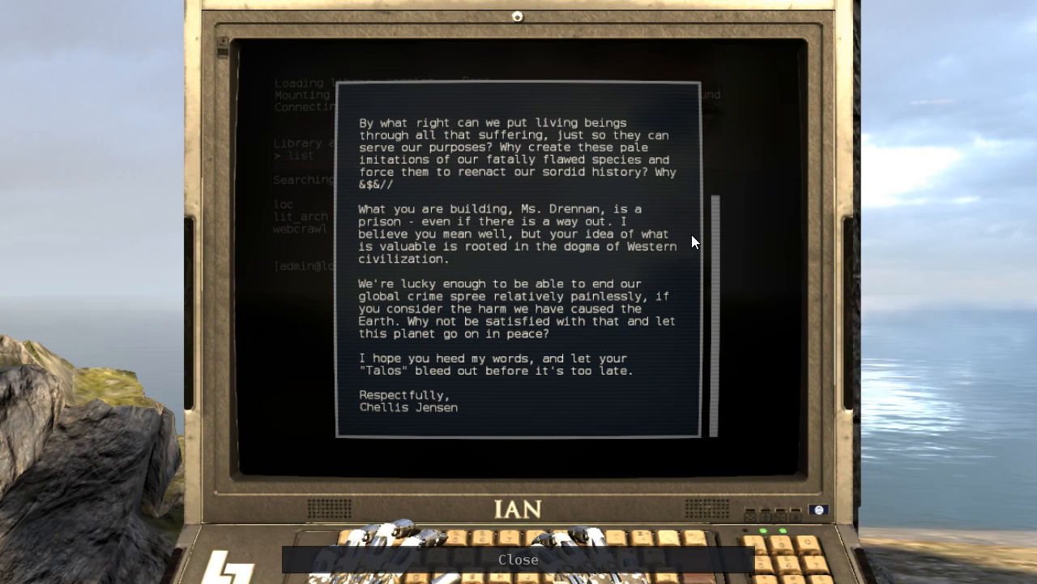
mouse_move(522, 556)
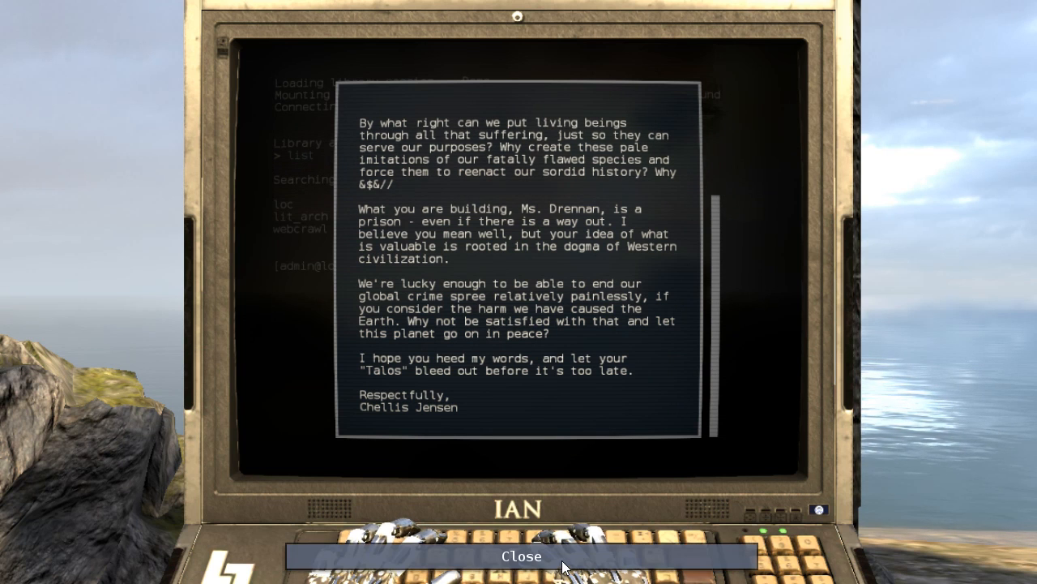
click(522, 556)
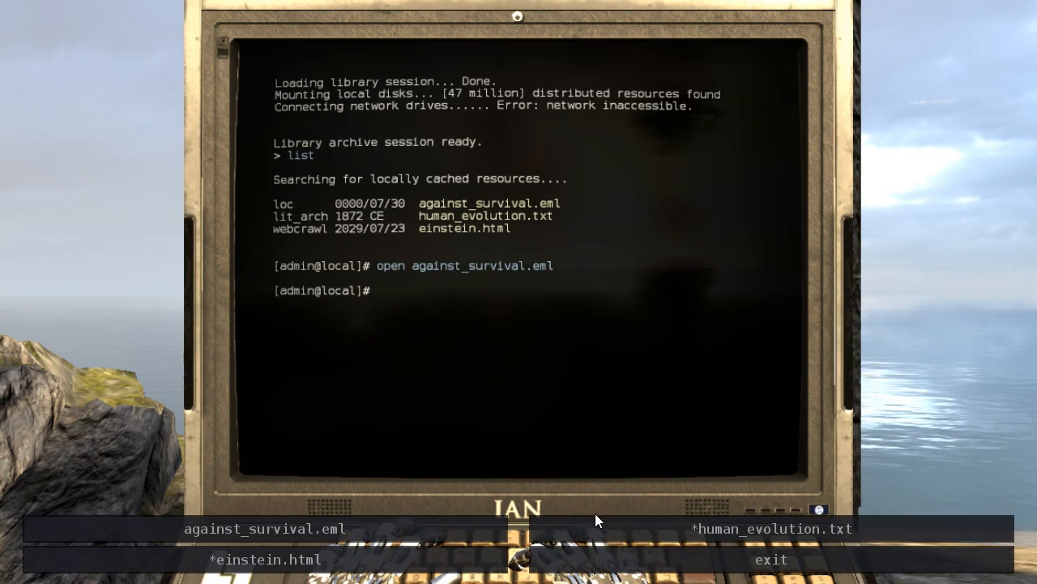
Open and read human_evolution.txt by Samuel Butler, close it, then open einstein.html.
text(open human_evolu)
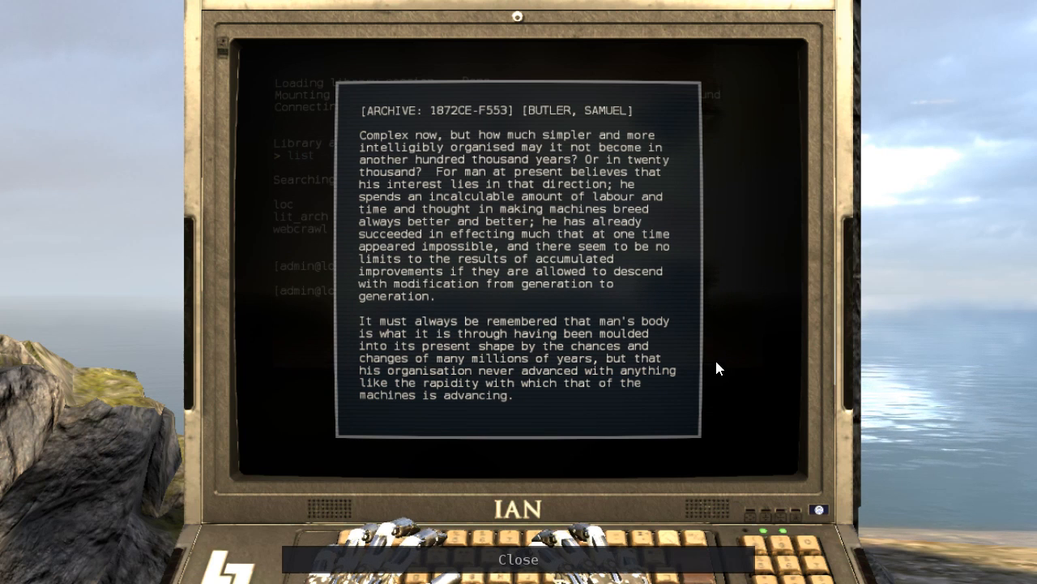
click(519, 559)
text(open einst)
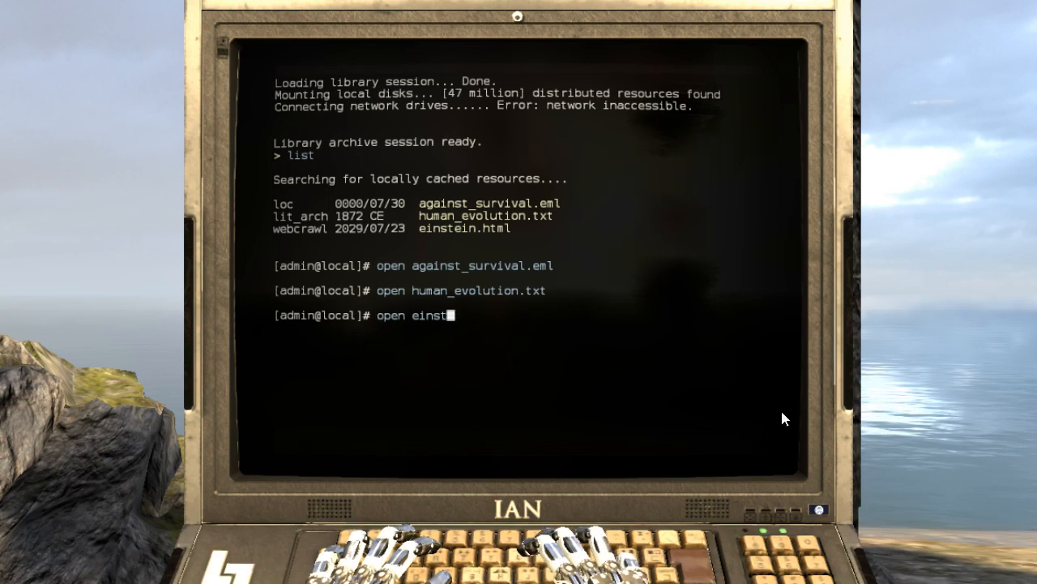
key(Return)
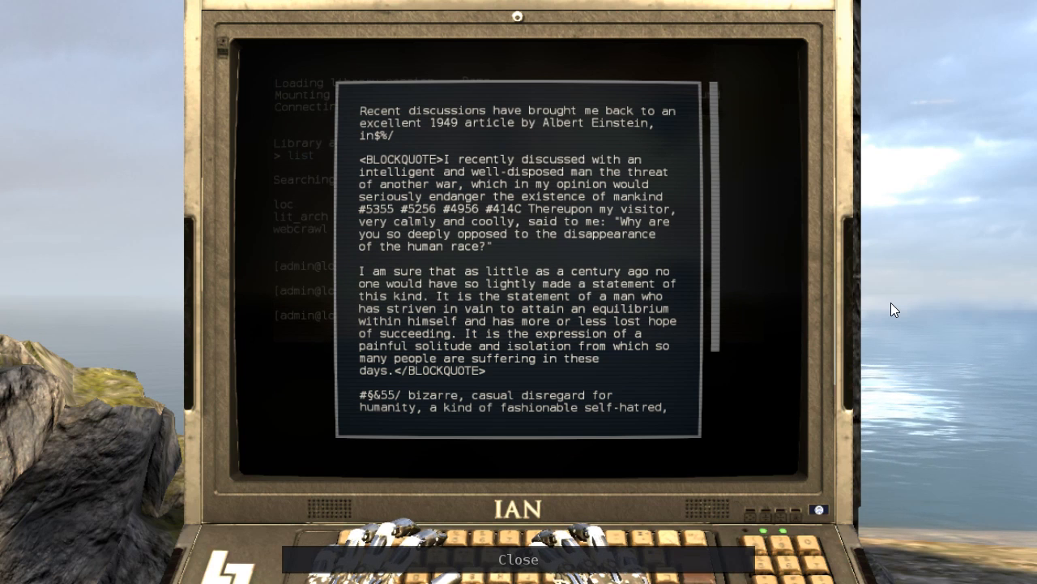
Read the 1949 Einstein article down to the passage on reasserting the value of humanity.
scroll(down, 3)
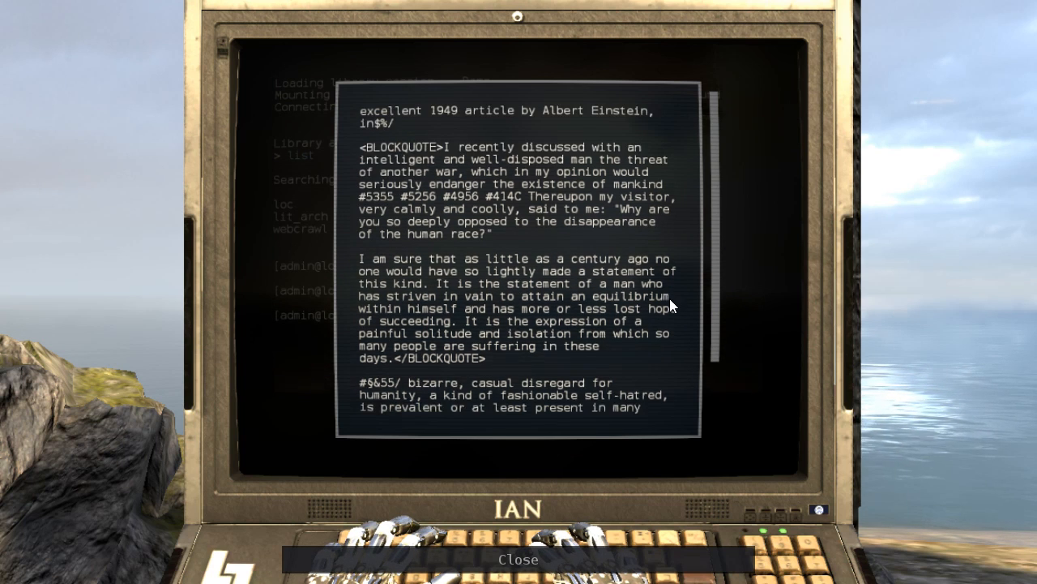
scroll(down, 3)
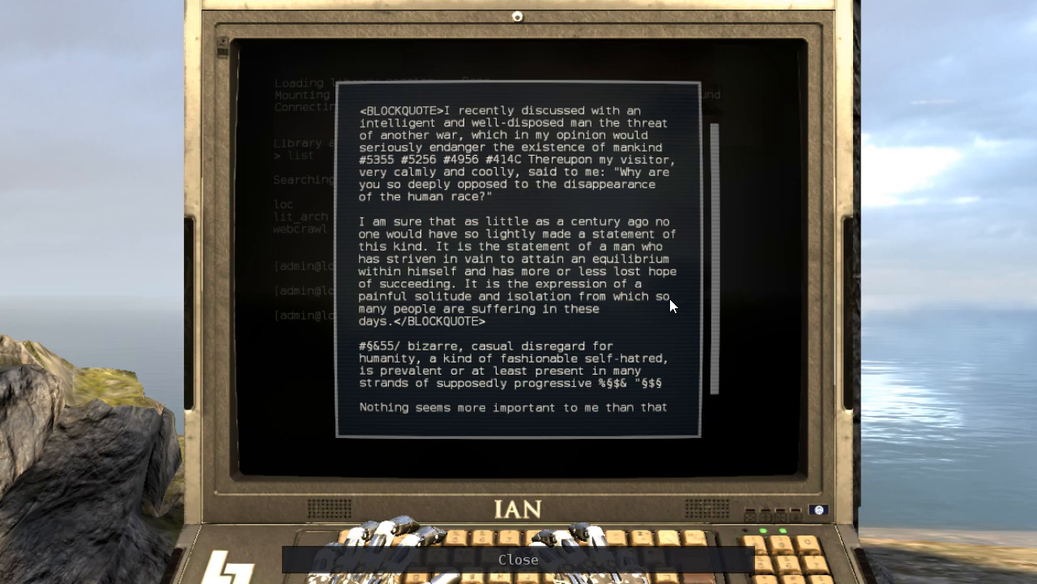
scroll(down, 3)
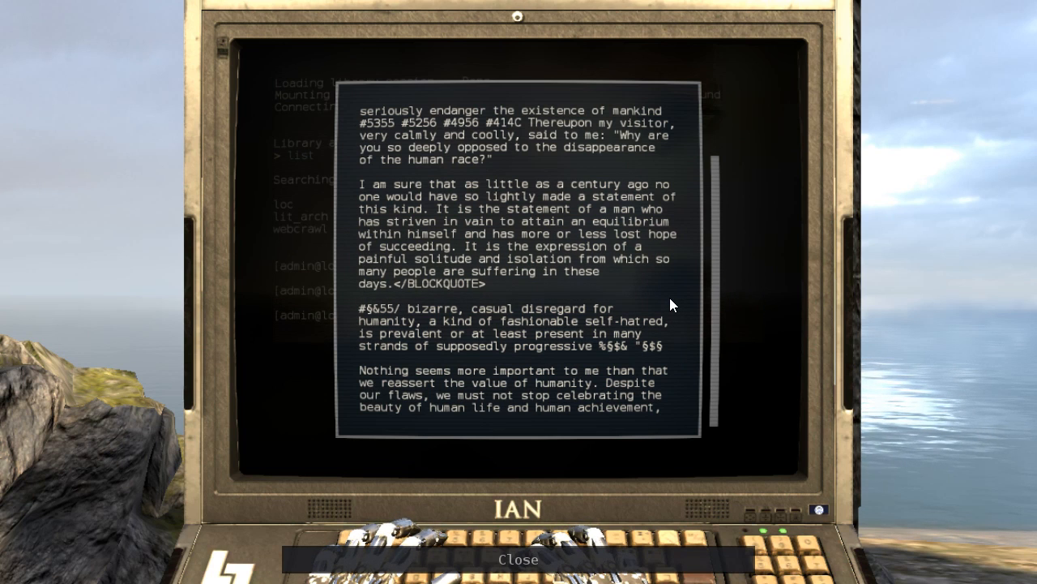
mouse_move(684, 309)
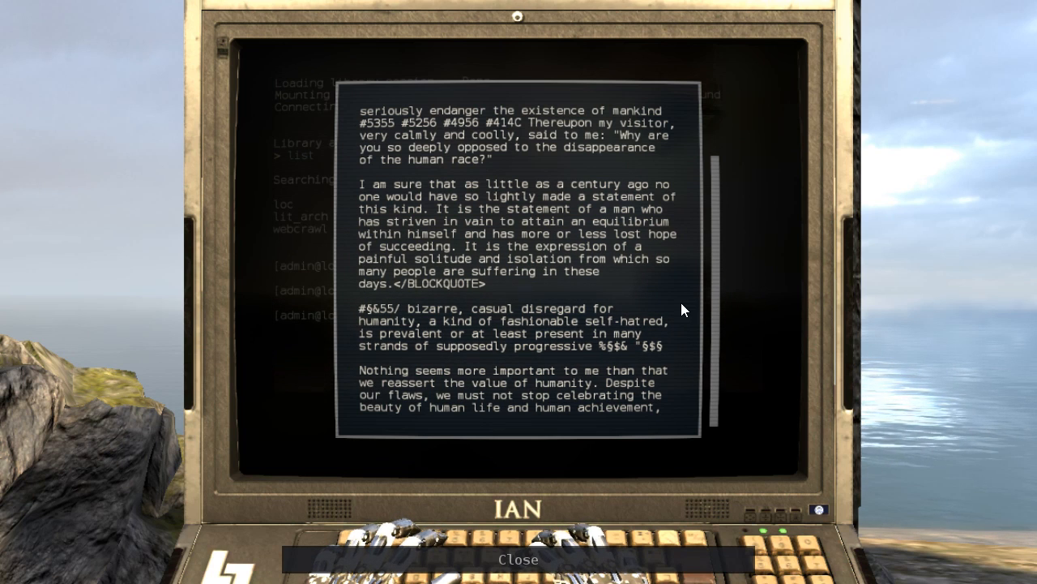
scroll(down, 3)
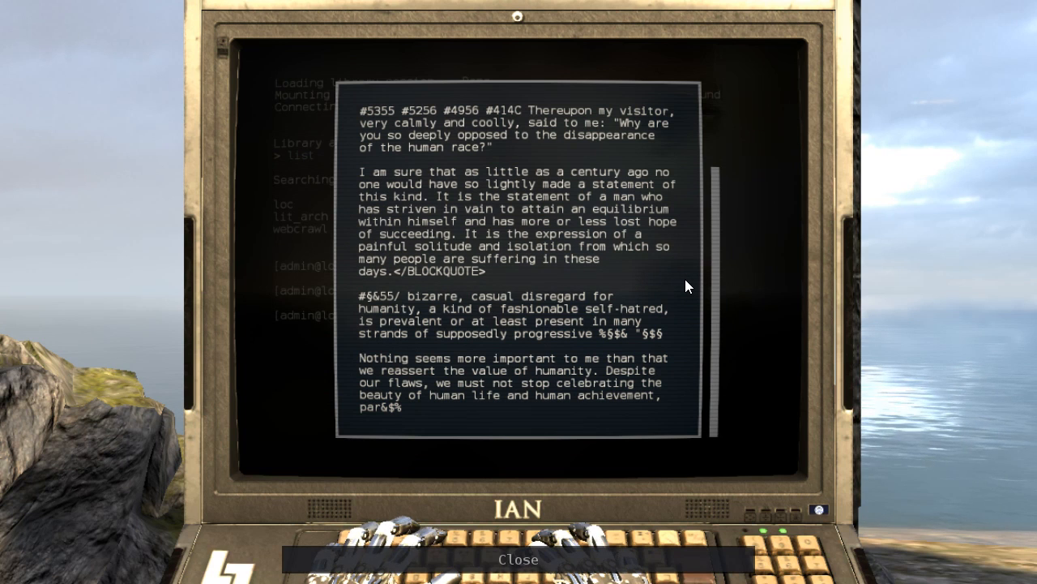
mouse_move(522, 558)
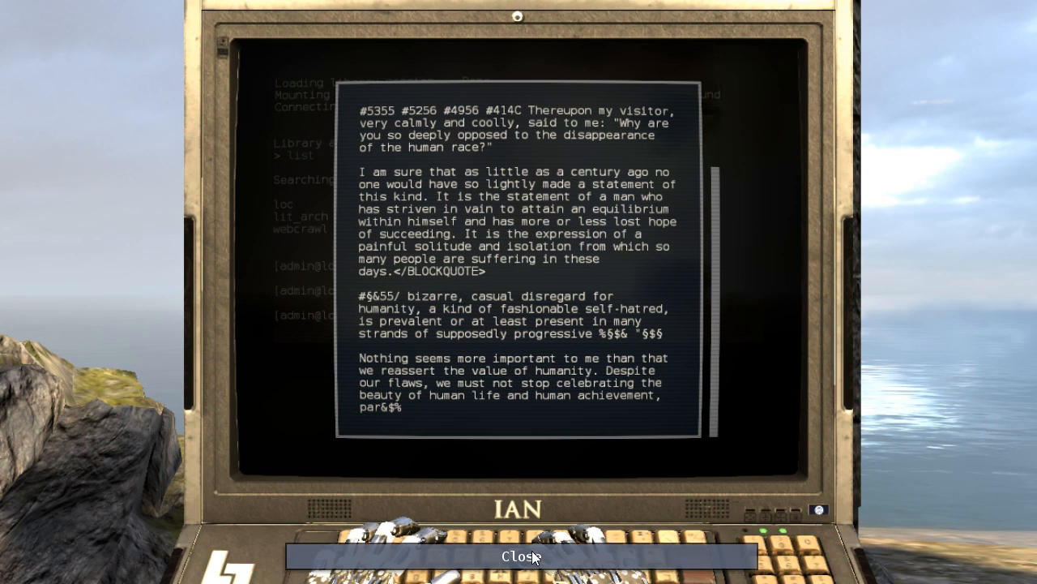
Close the Einstein article so the 'New texts added to journal' notice appears outdoors.
click(519, 556)
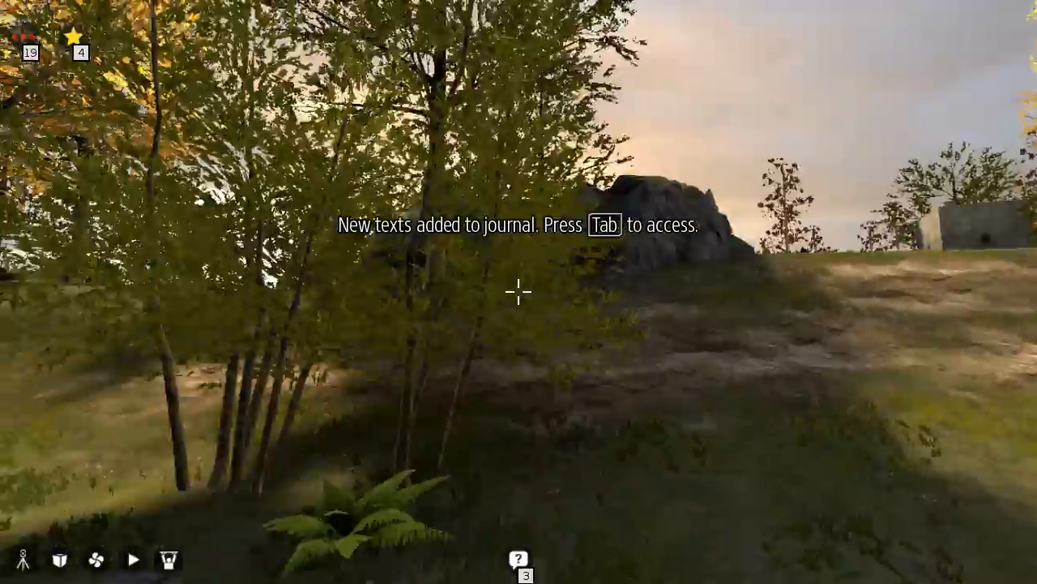
mouse_move(518, 291)
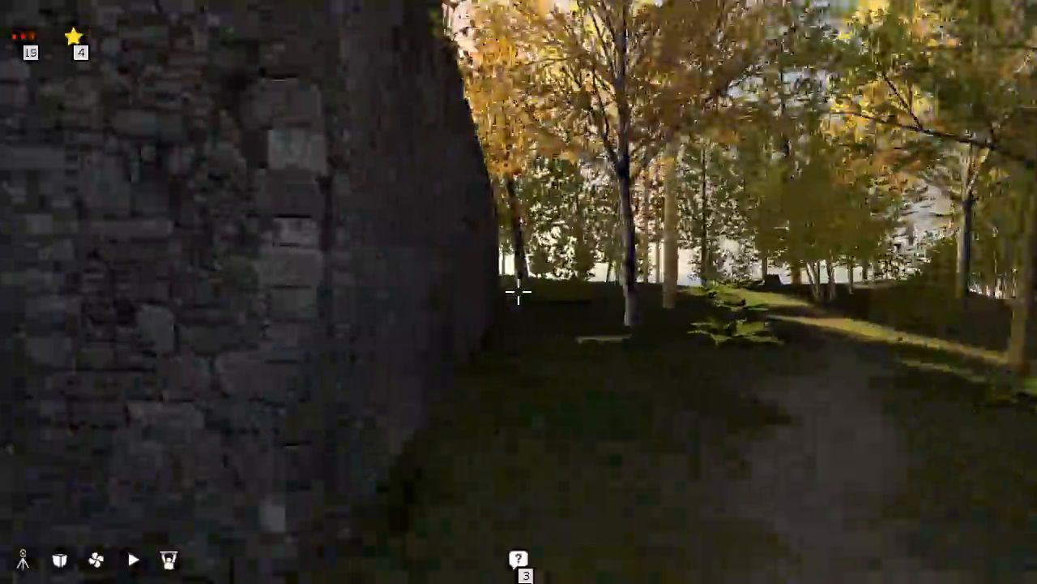
mouse_move(519, 292)
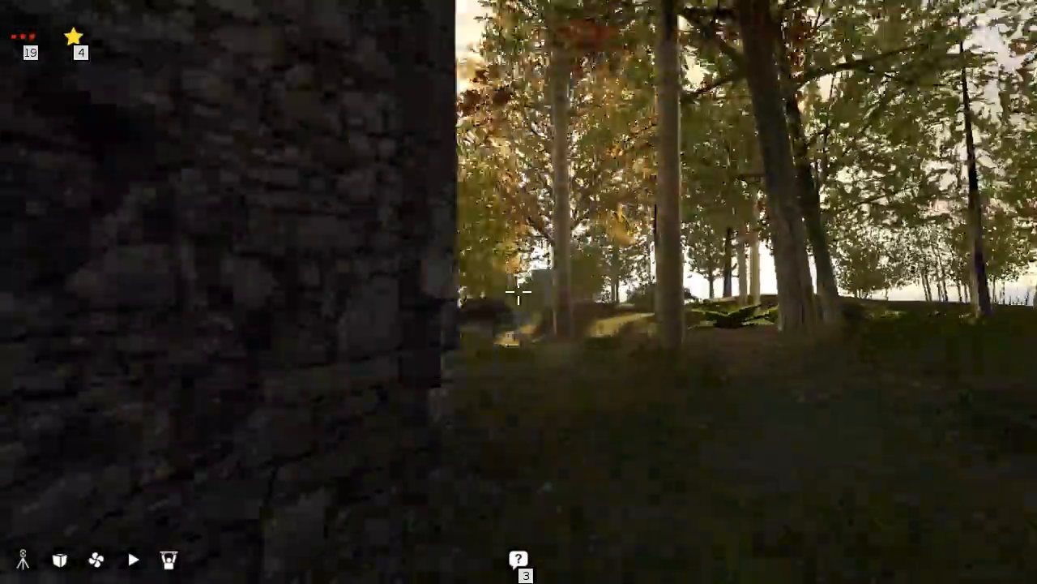